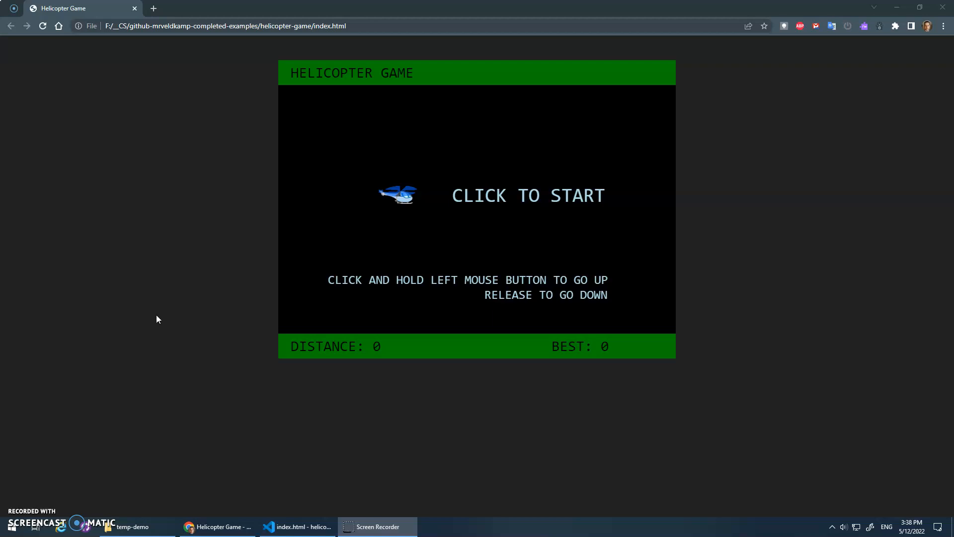
pyautogui.moveTo(180, 348)
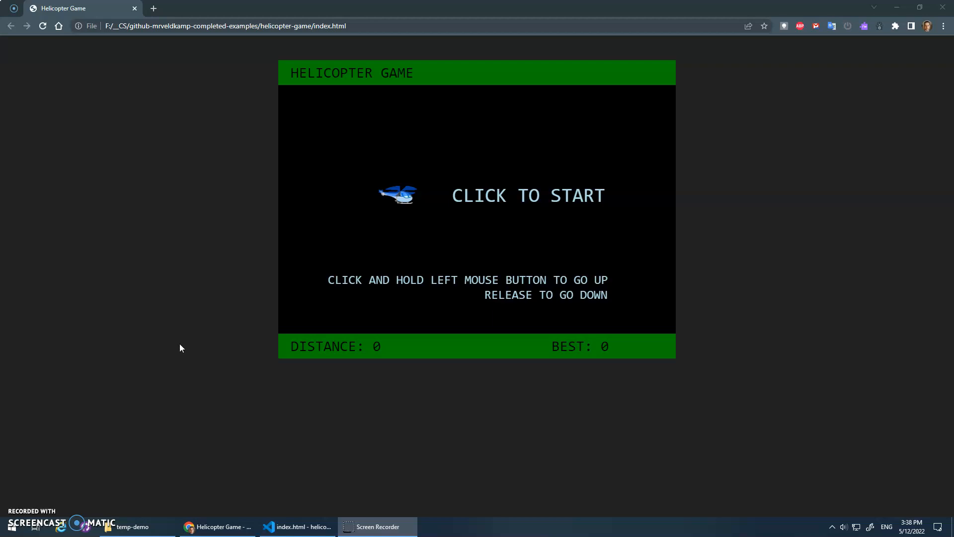
pyautogui.moveTo(387, 84)
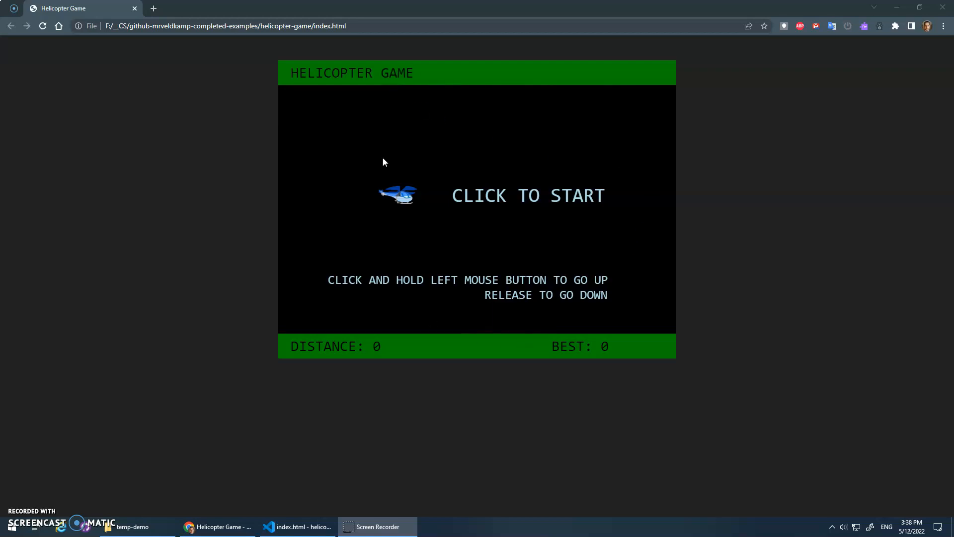
pyautogui.moveTo(561, 268)
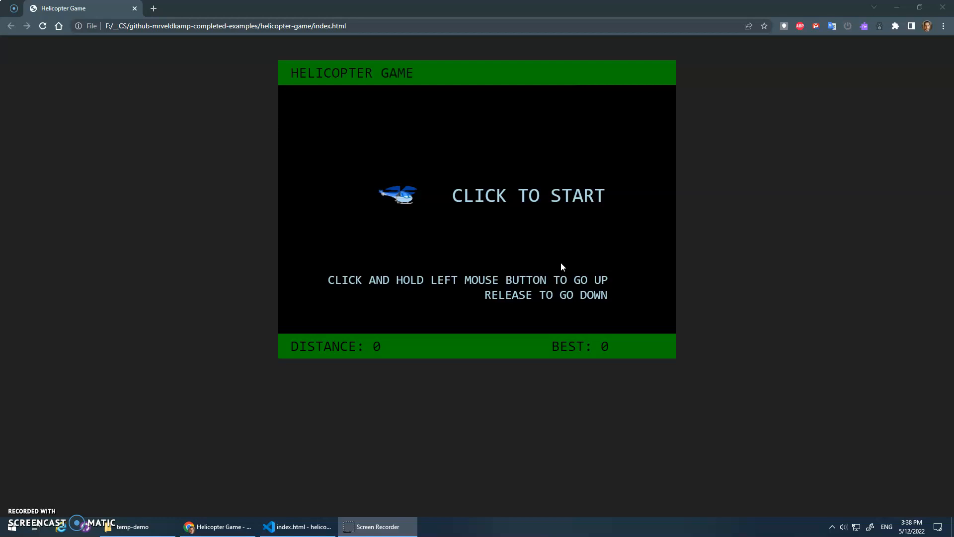
pyautogui.moveTo(379, 237)
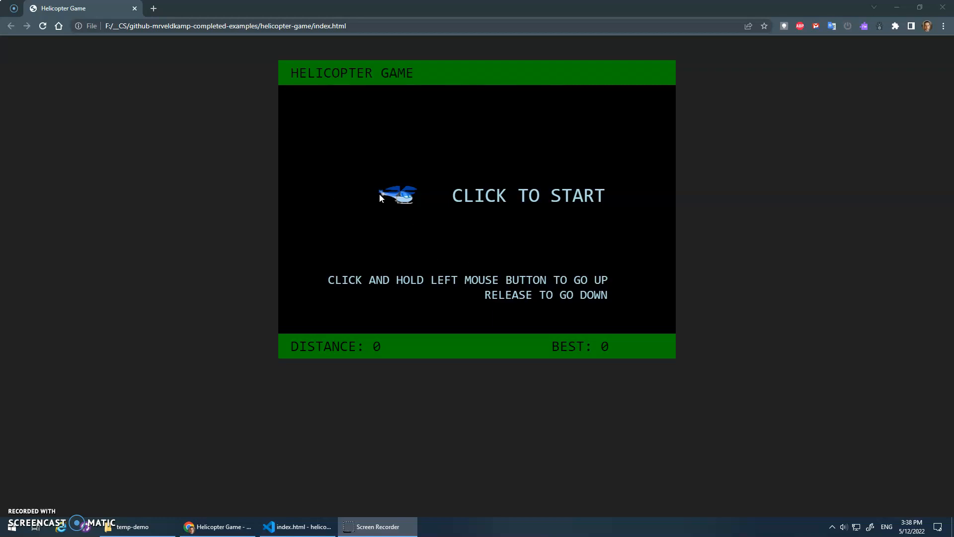
pyautogui.moveTo(585, 162)
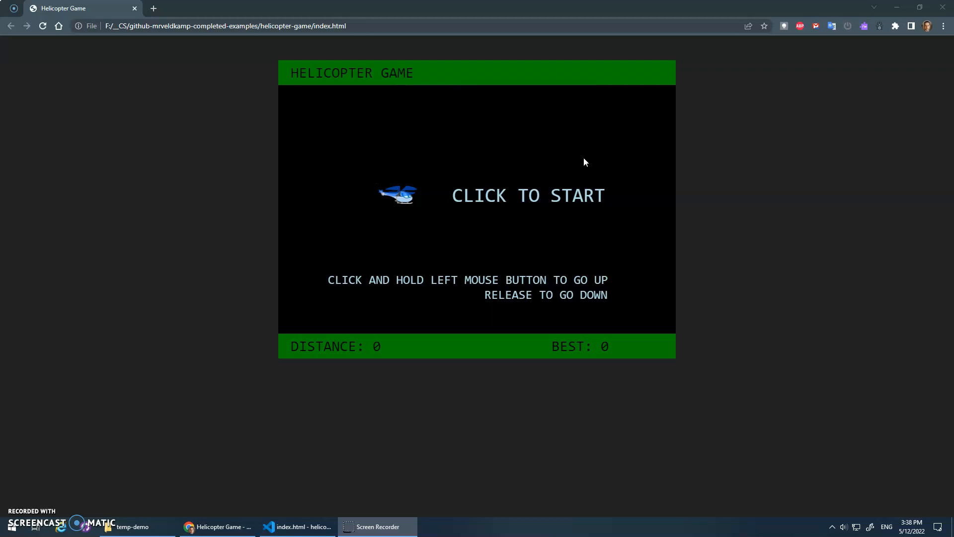
pyautogui.moveTo(478, 204)
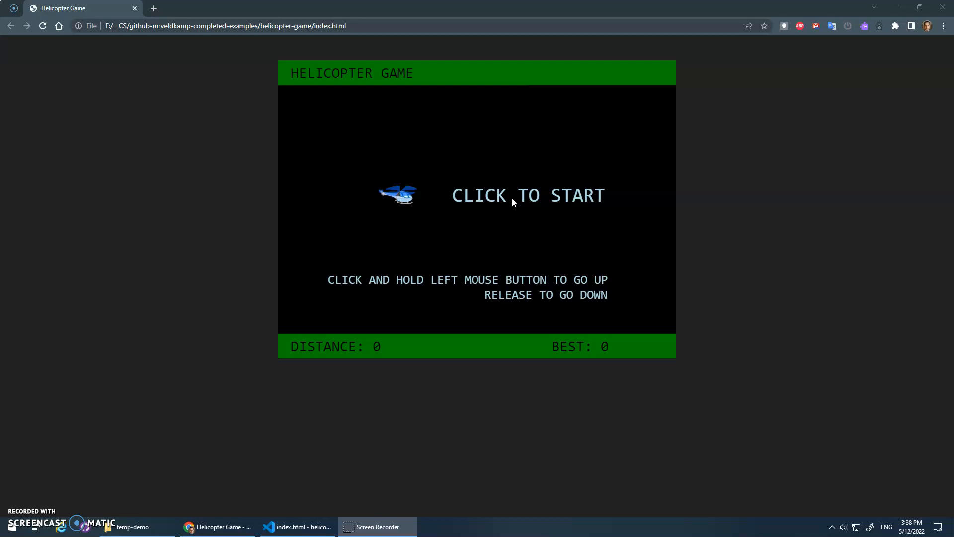
pyautogui.moveTo(515, 217)
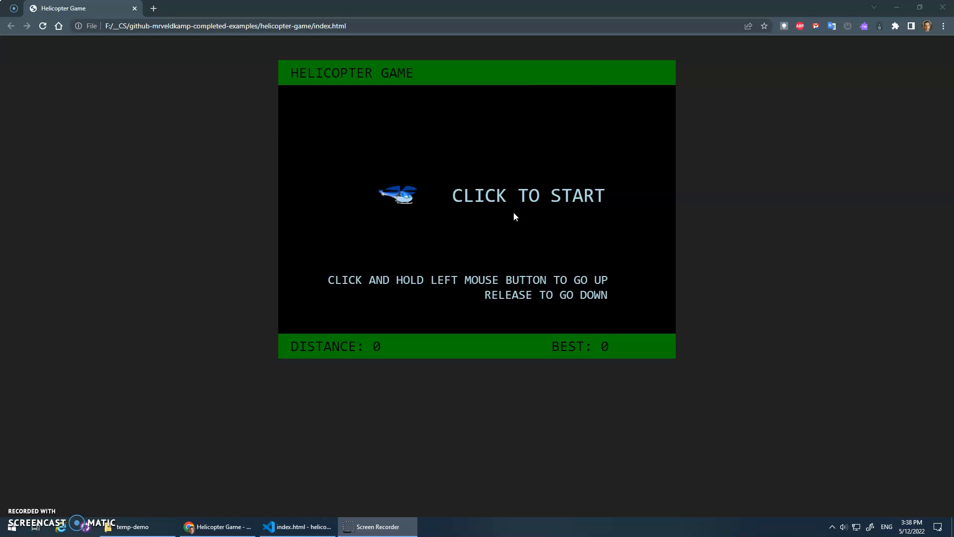
pyautogui.moveTo(477, 275)
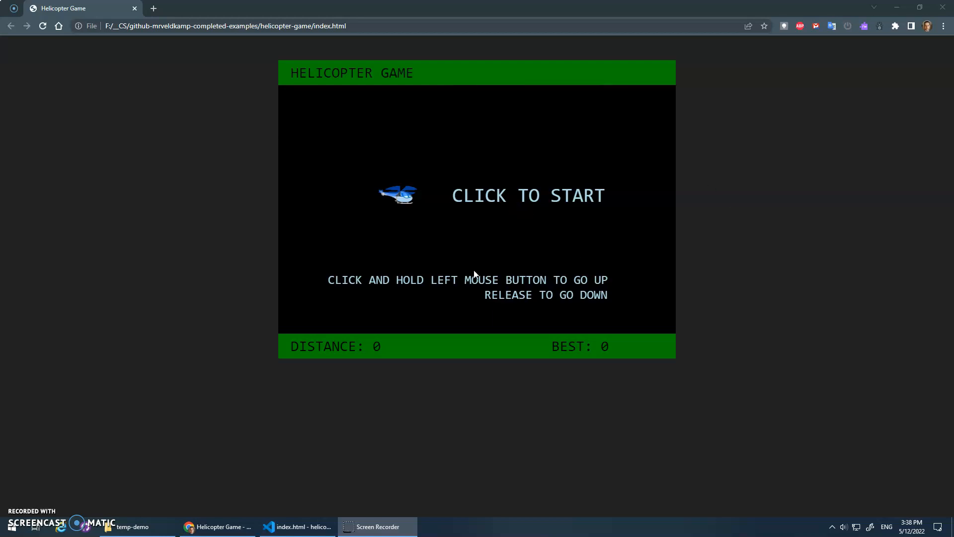
pyautogui.moveTo(596, 227)
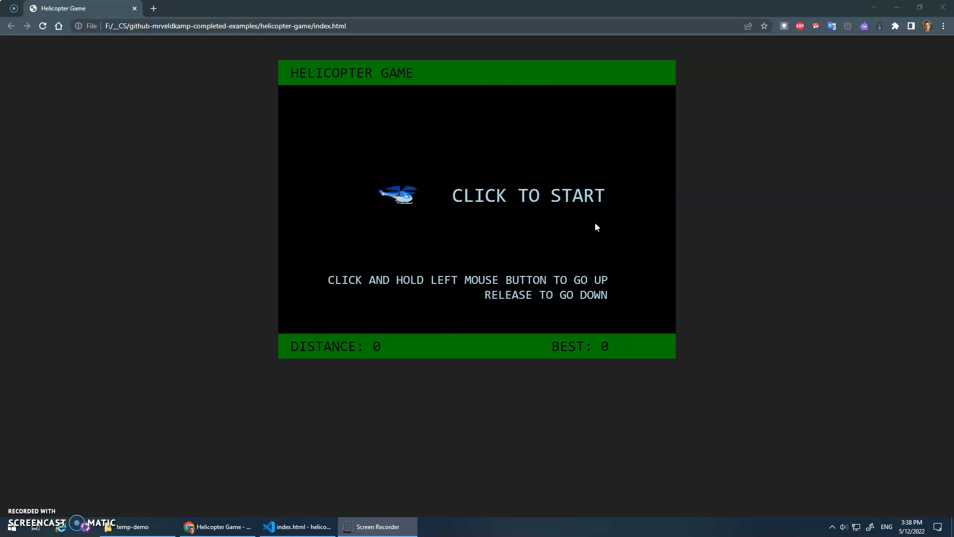
pyautogui.moveTo(456, 289)
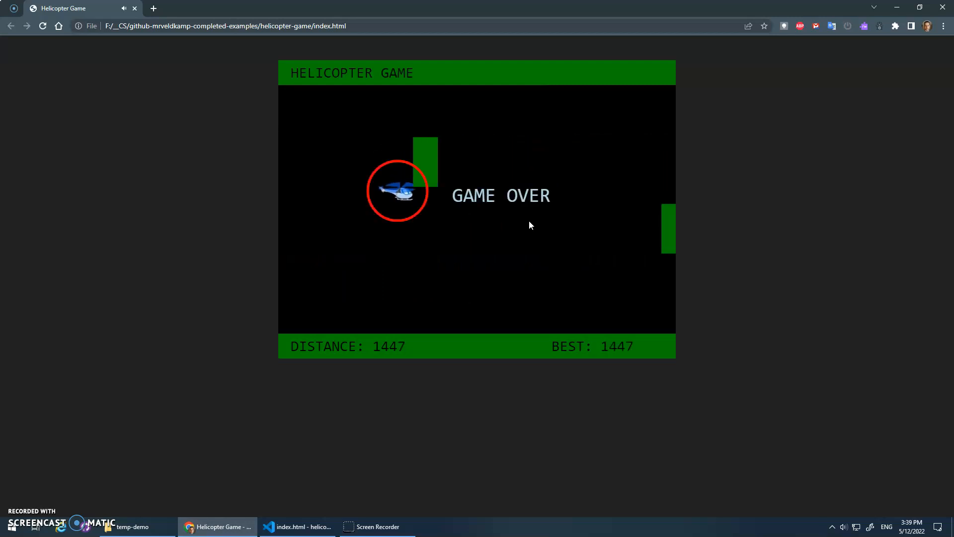
# Step: Play two more quick Helicopter Game rounds, crashing and resetting to the start screen each time
pyautogui.click(530, 225)
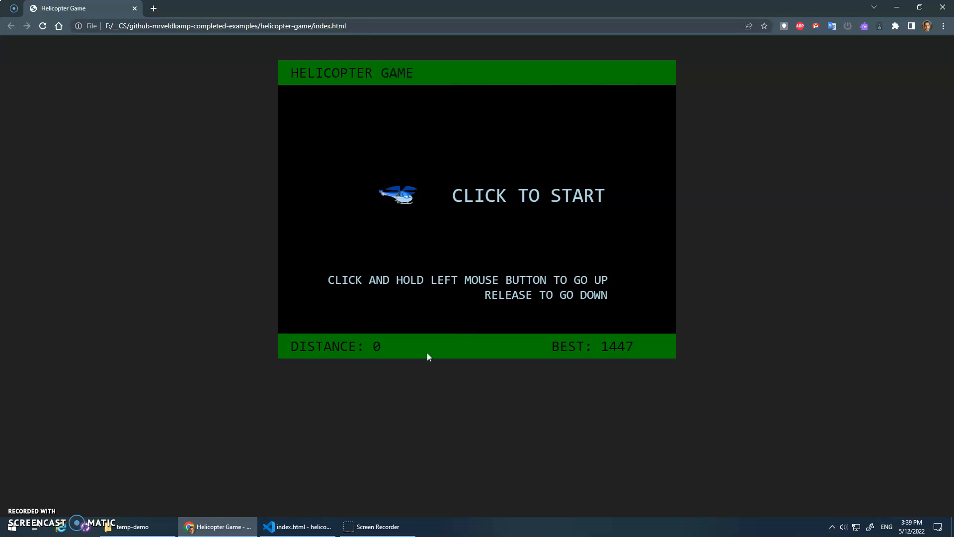
pyautogui.moveTo(620, 350)
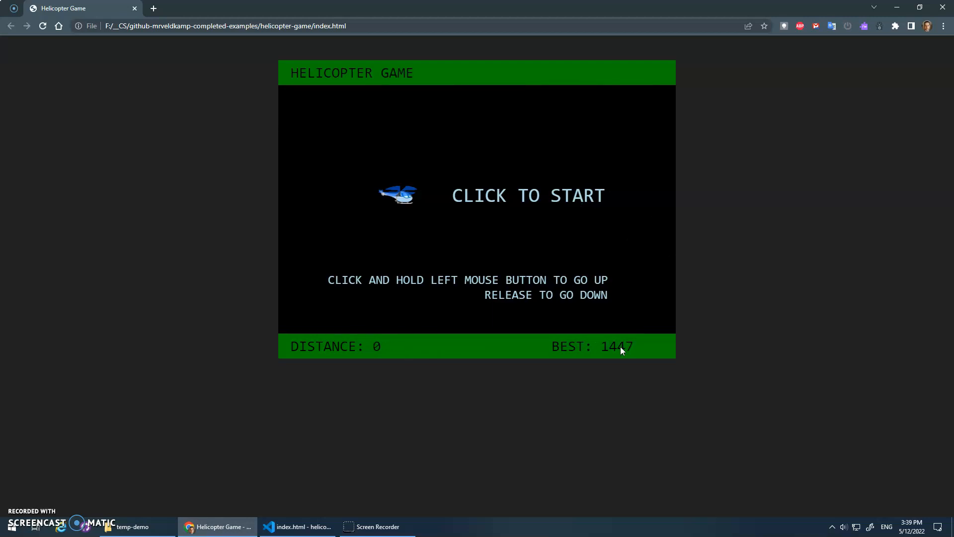
pyautogui.moveTo(429, 93)
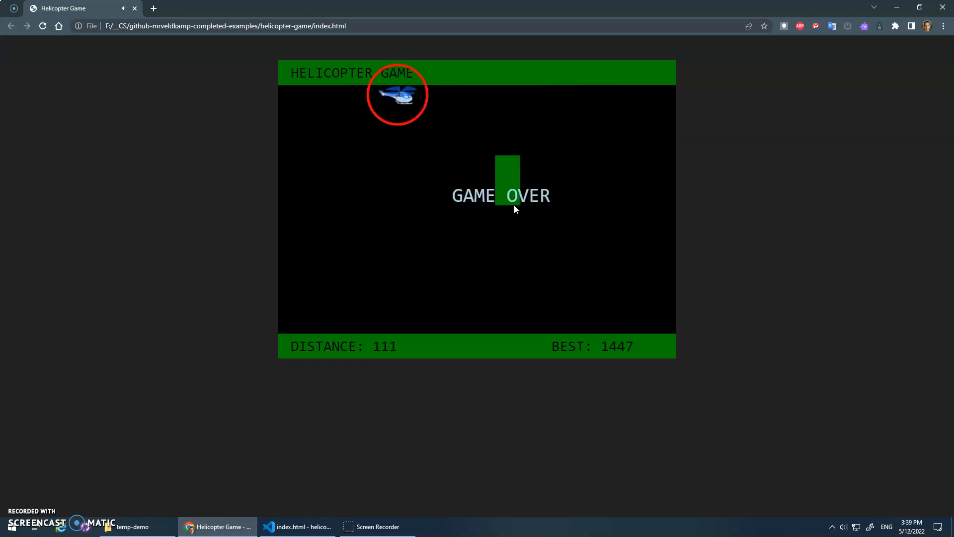
pyautogui.click(514, 210)
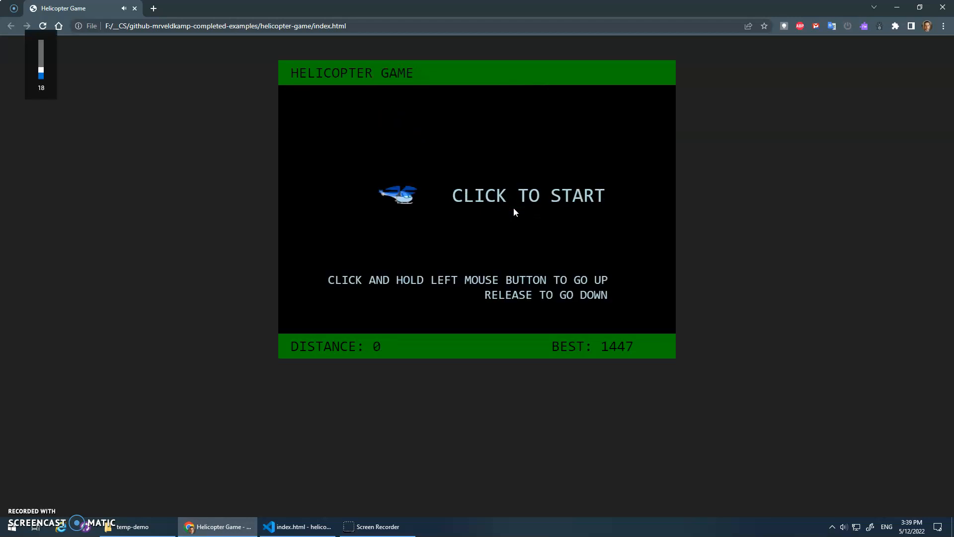
pyautogui.click(514, 213)
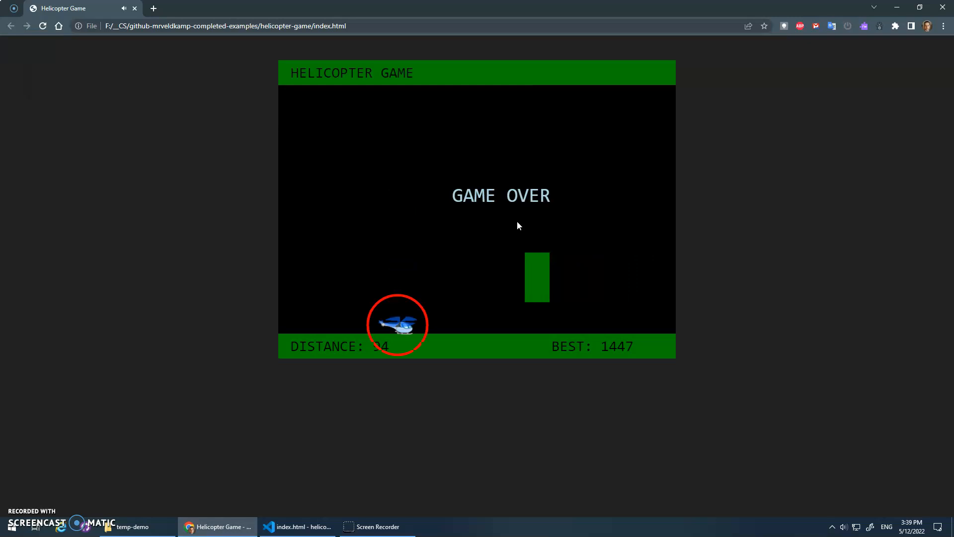
pyautogui.click(500, 195)
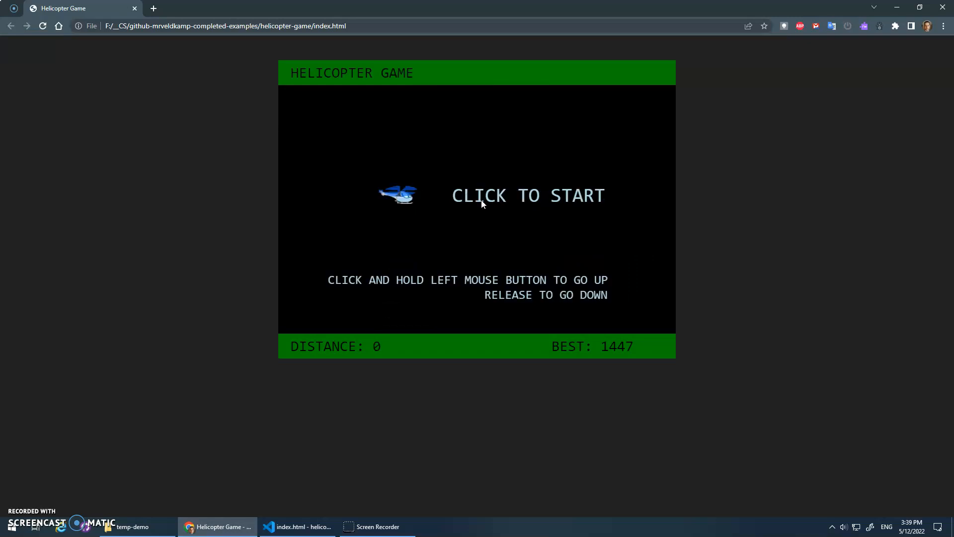
pyautogui.moveTo(401, 332)
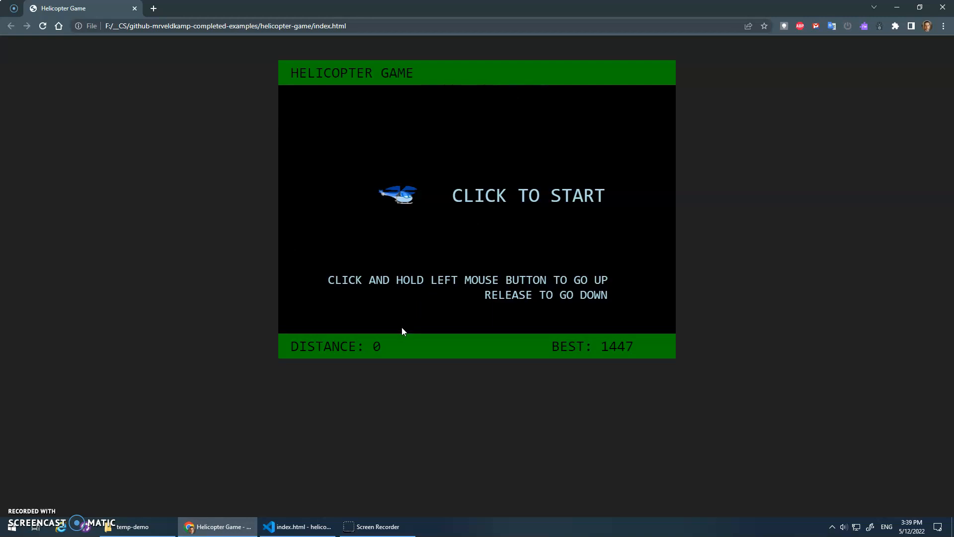
pyautogui.moveTo(335, 440)
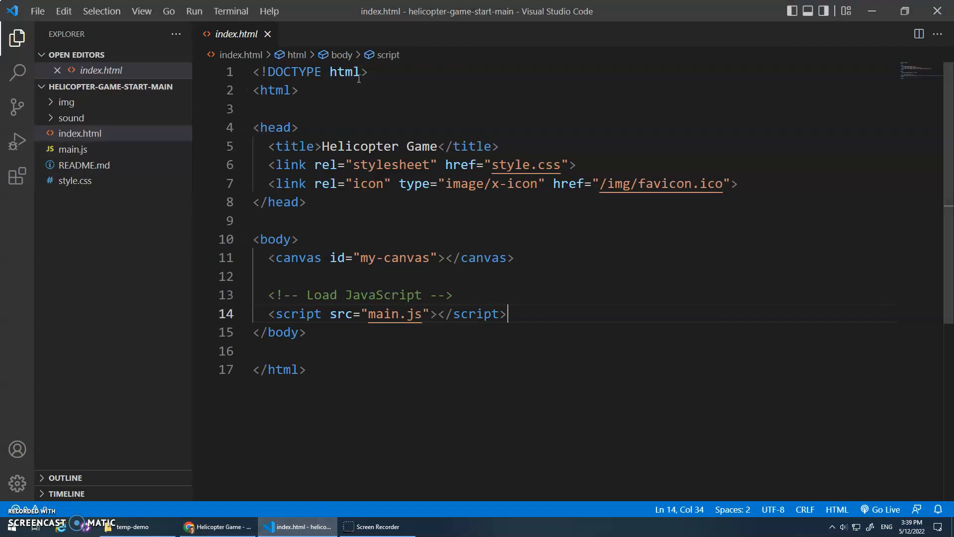
pyautogui.moveTo(443, 224)
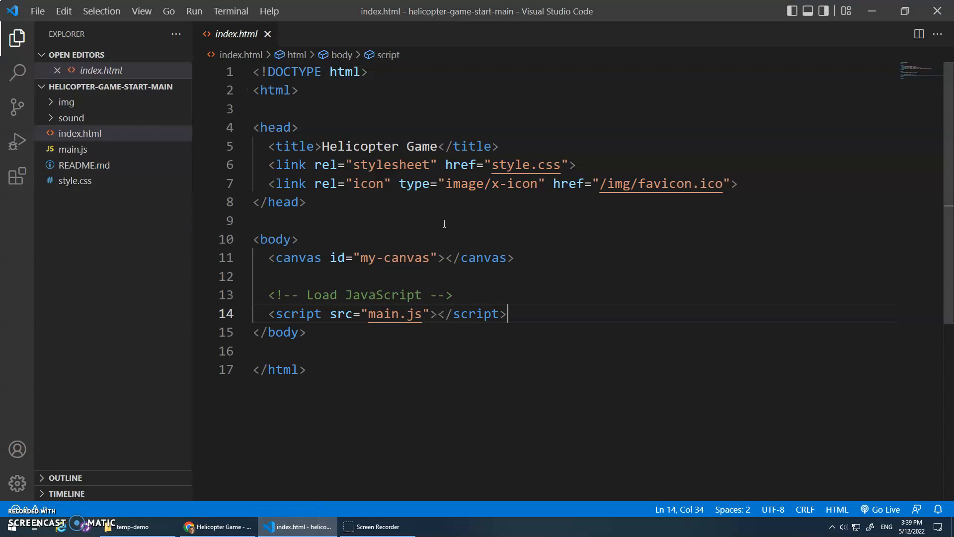
# Step: Preview the blue and green helicopter images and the explosion sound in the project assets
pyautogui.click(66, 102)
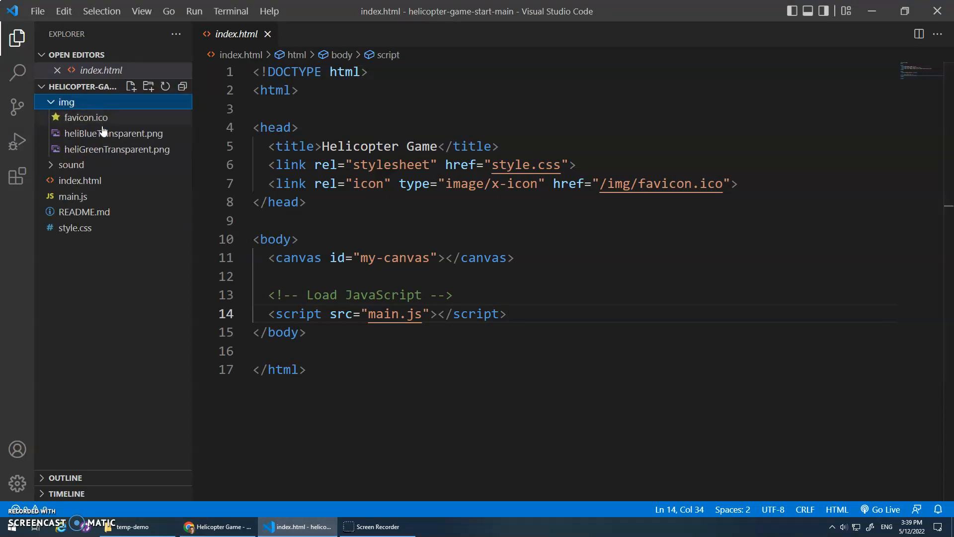
pyautogui.click(113, 132)
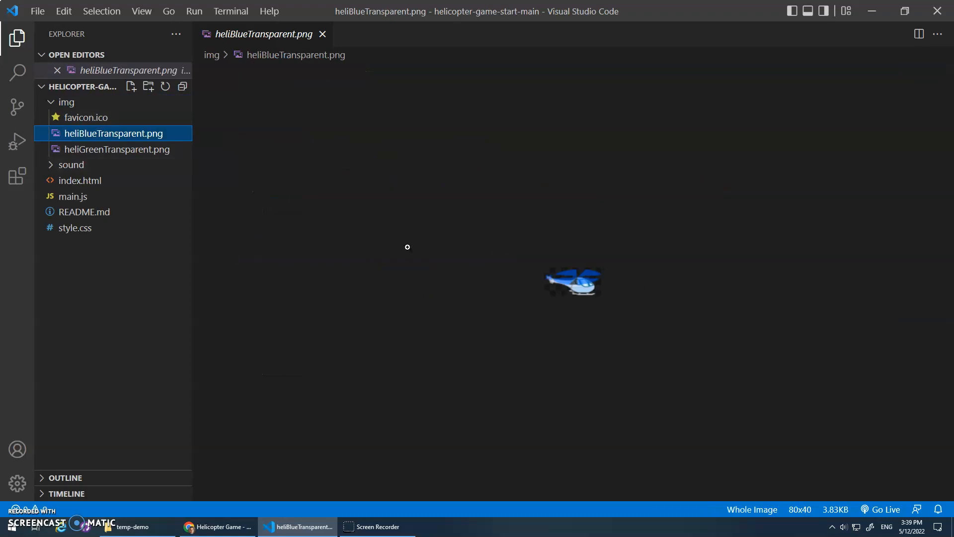
pyautogui.click(118, 149)
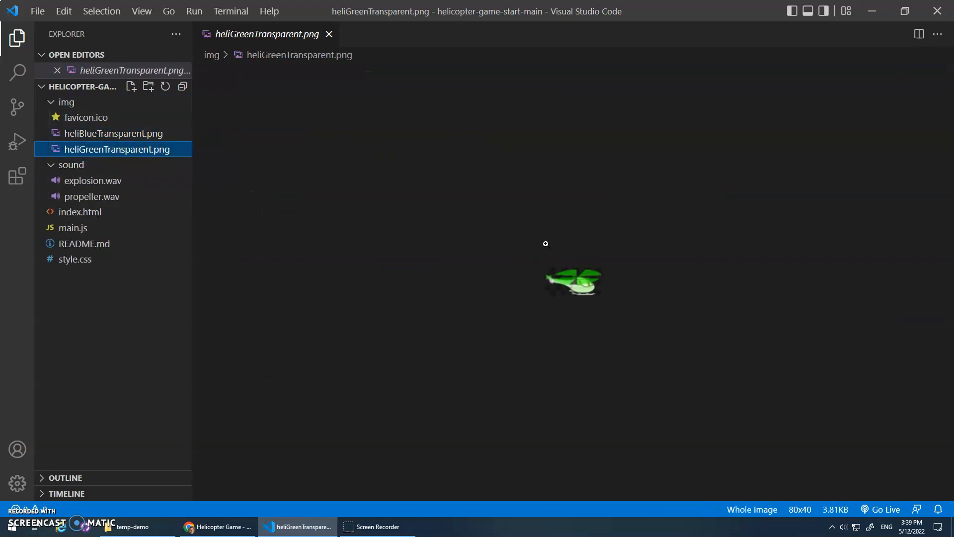
pyautogui.click(93, 180)
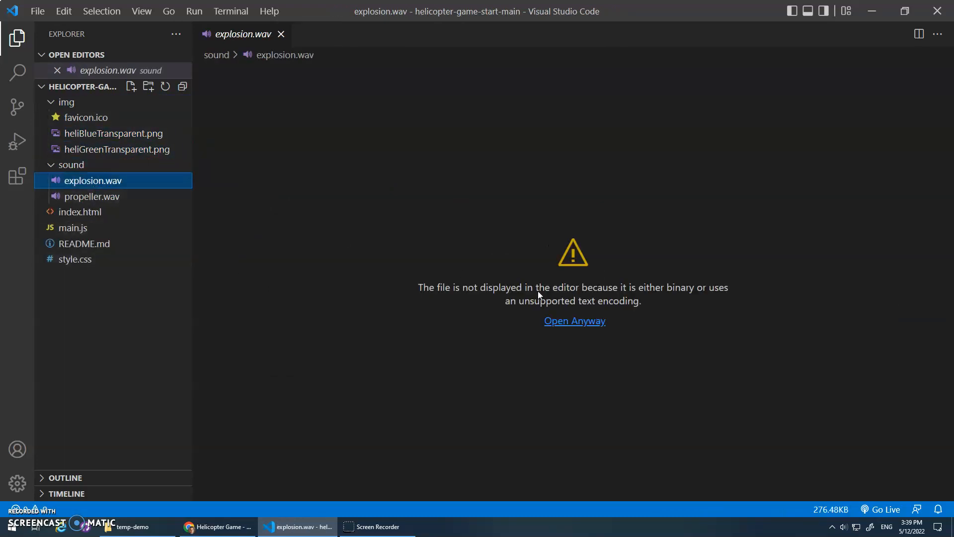
pyautogui.moveTo(560, 283)
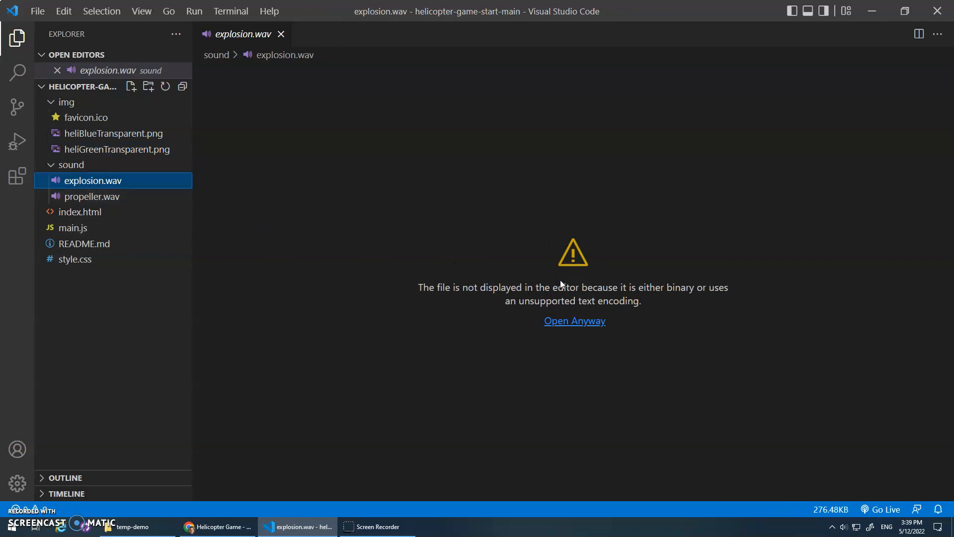
pyautogui.moveTo(92, 181)
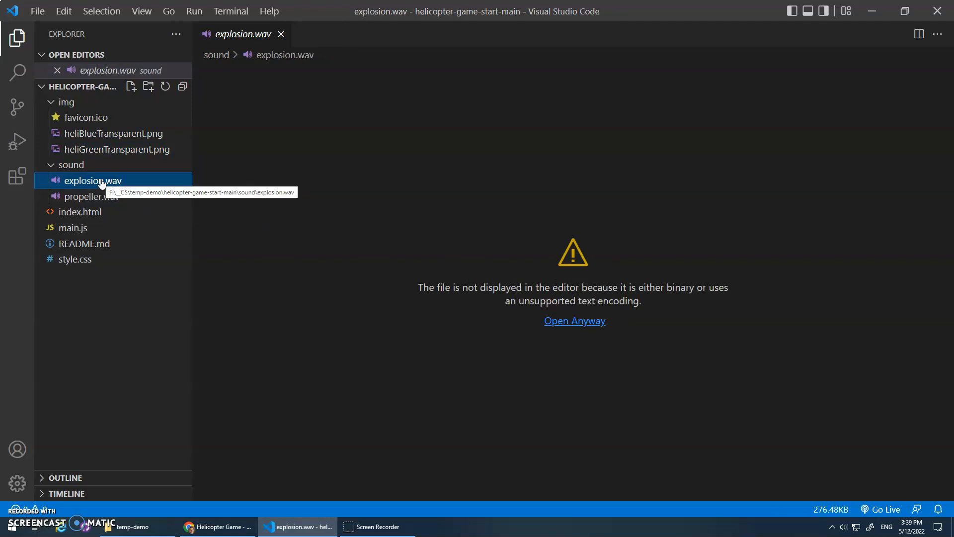
pyautogui.moveTo(92, 196)
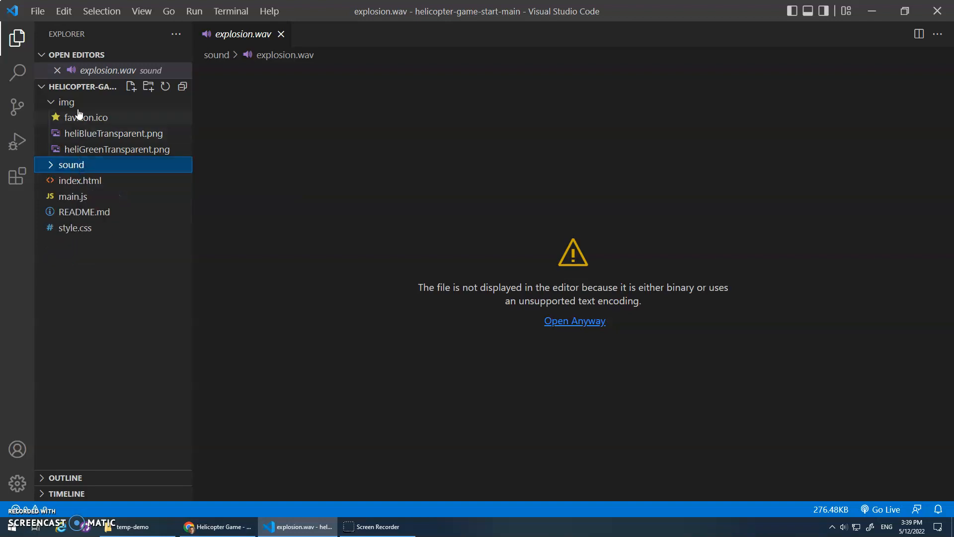
pyautogui.click(66, 101)
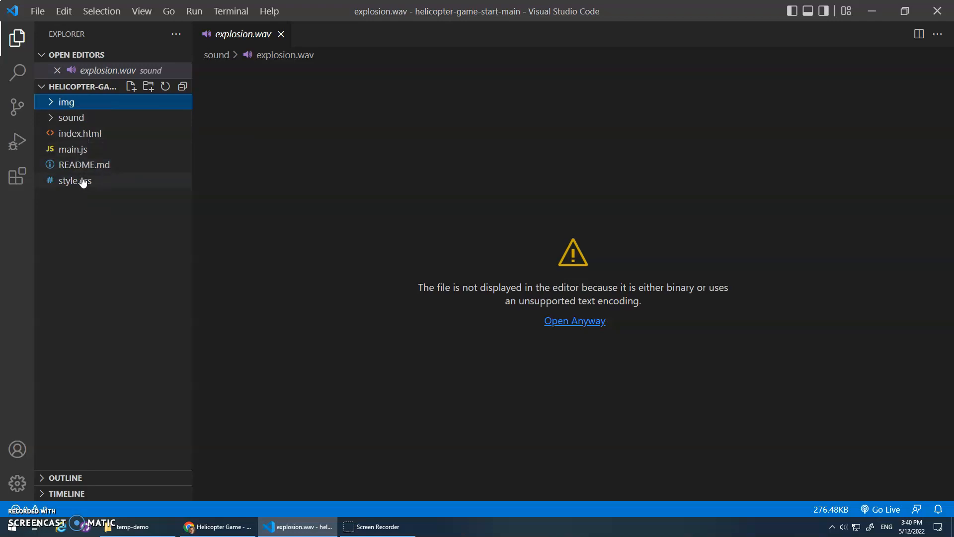
# Step: View index.html and style.css in the editor, then bring up main.js
pyautogui.click(80, 134)
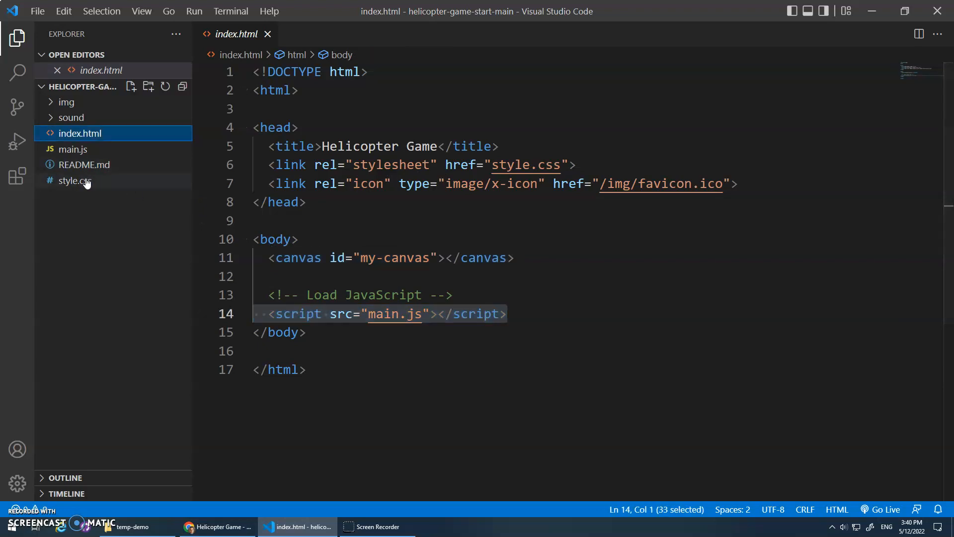
pyautogui.click(75, 181)
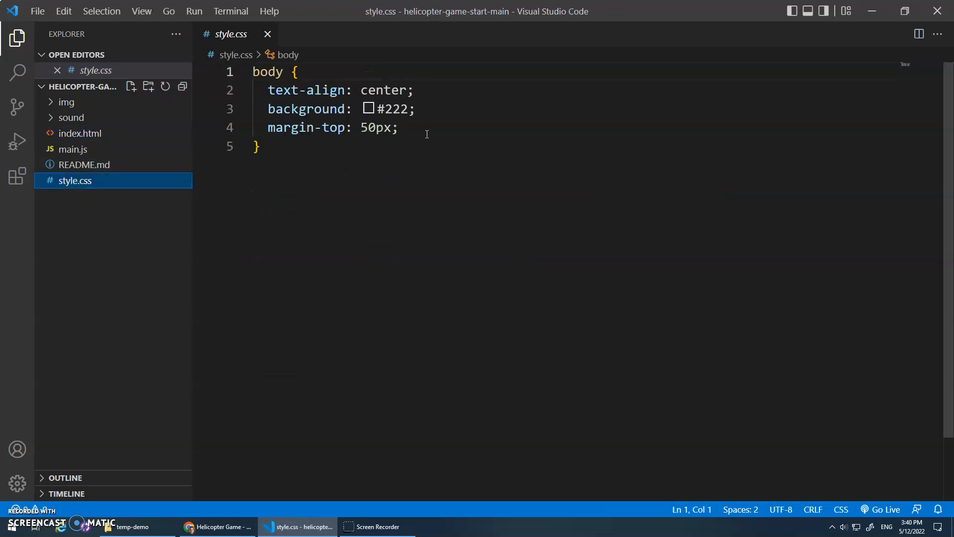
pyautogui.moveTo(72, 149)
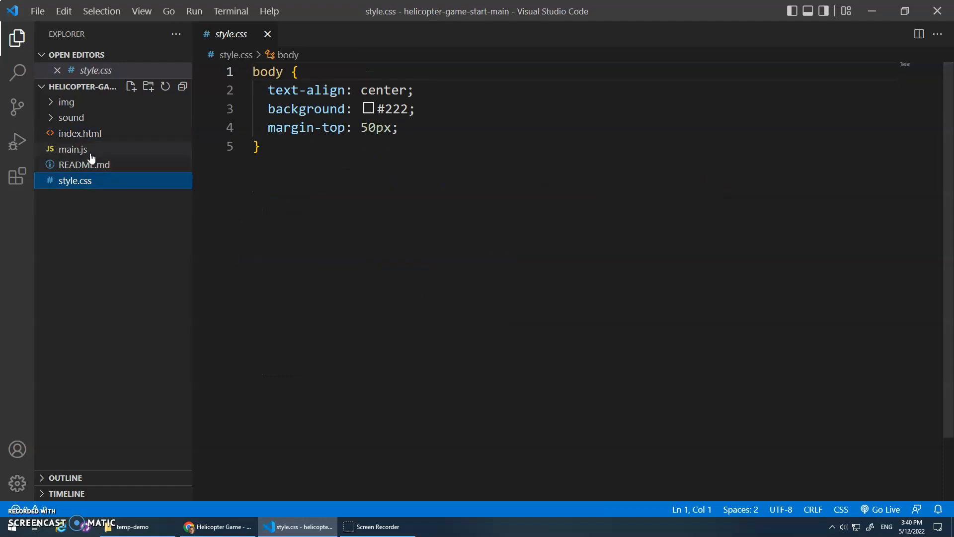
pyautogui.click(73, 149)
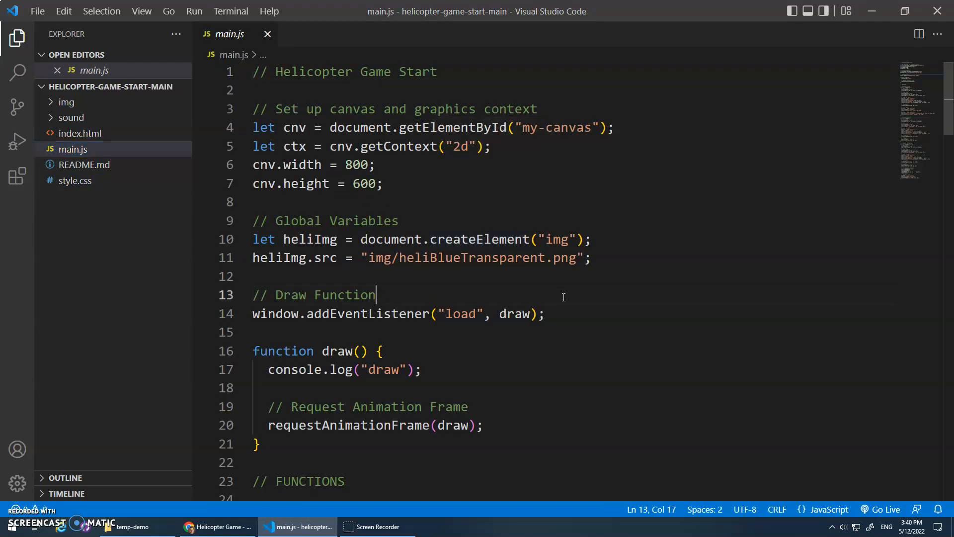
pyautogui.moveTo(621, 290)
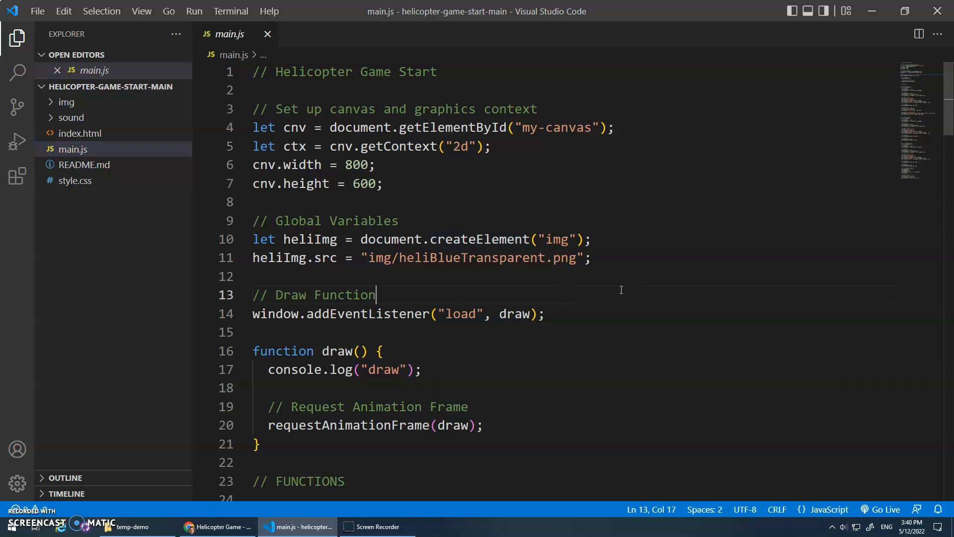
pyautogui.moveTo(571, 274)
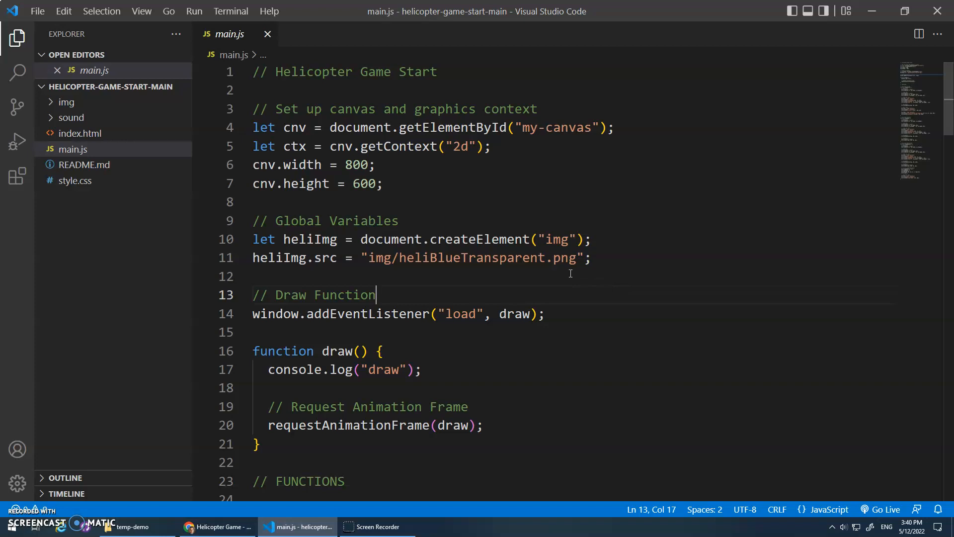
pyautogui.click(254, 127)
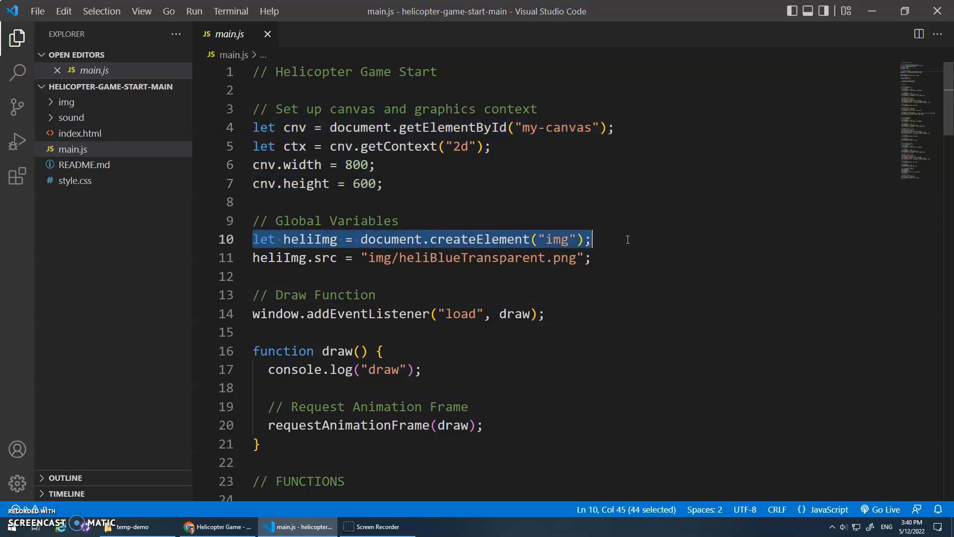
pyautogui.doubleClick(479, 238)
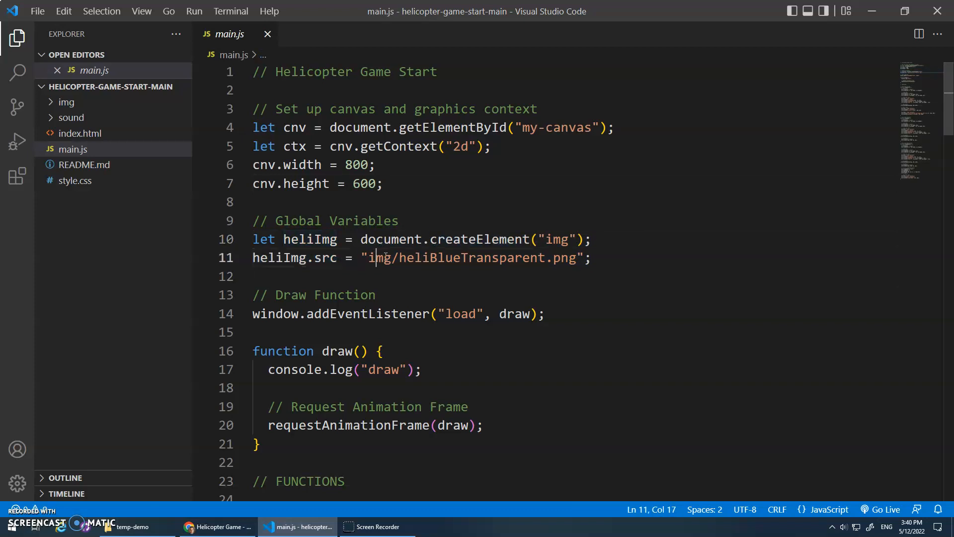
pyautogui.moveTo(376, 257); pyautogui.dragTo(505, 257)
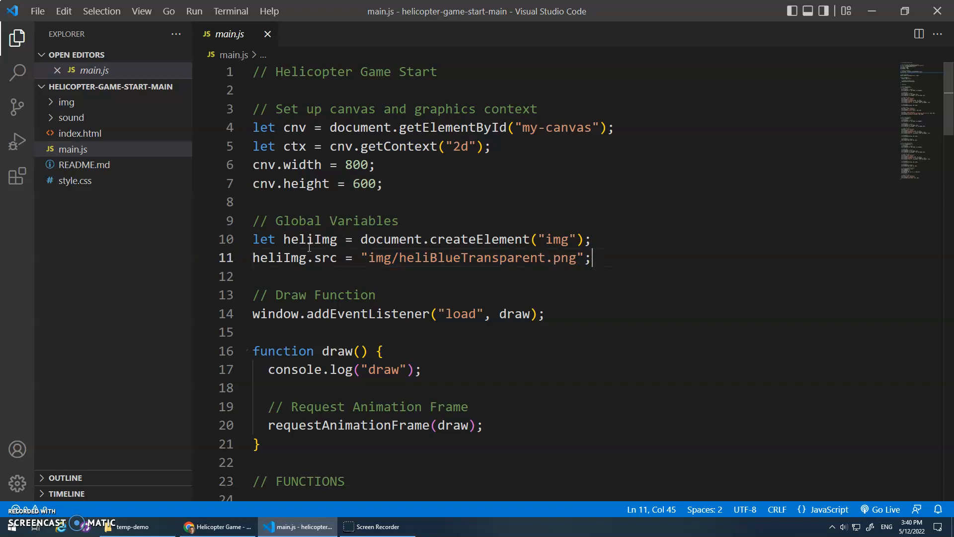
pyautogui.doubleClick(309, 238)
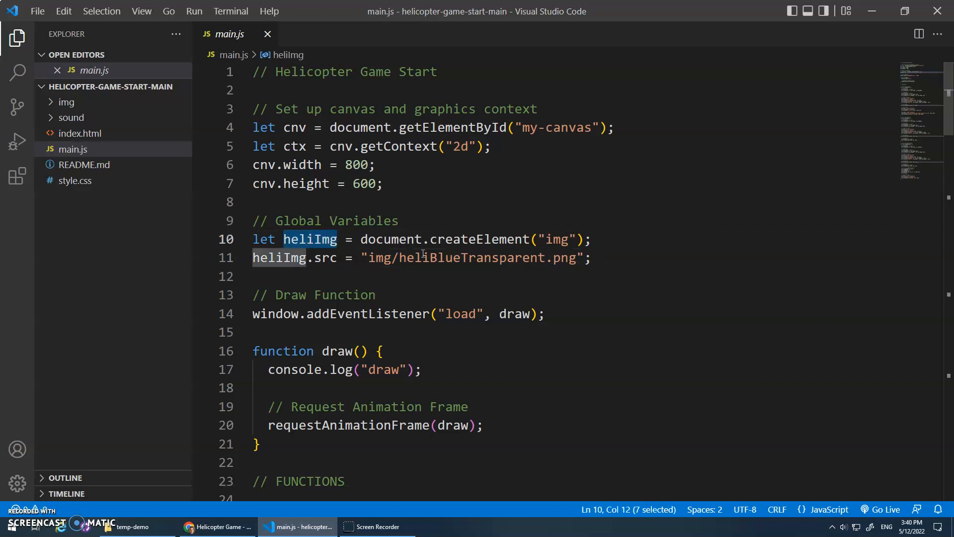
pyautogui.scroll(-3)
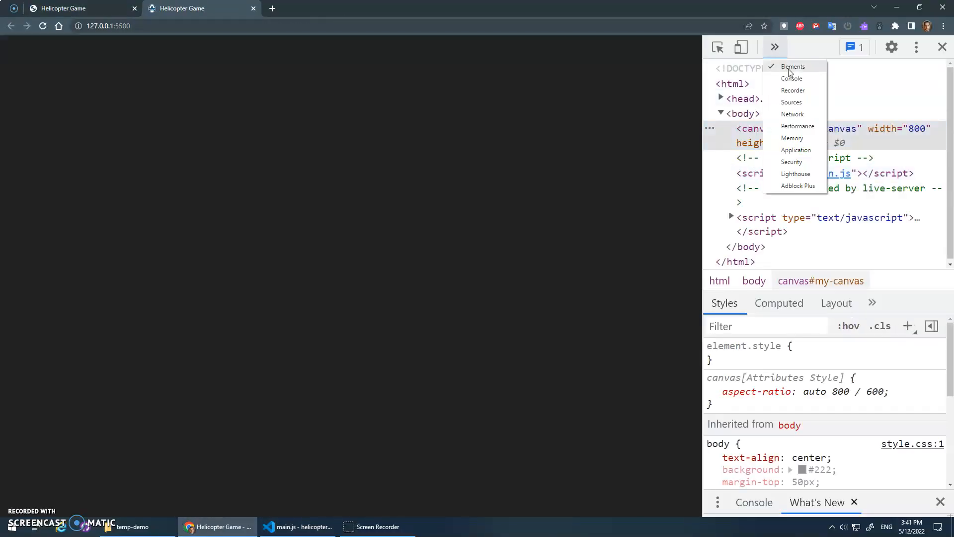
# Step: Inspect the canvas element, view the repeating draw console messages, then show the finished game page
pyautogui.click(793, 66)
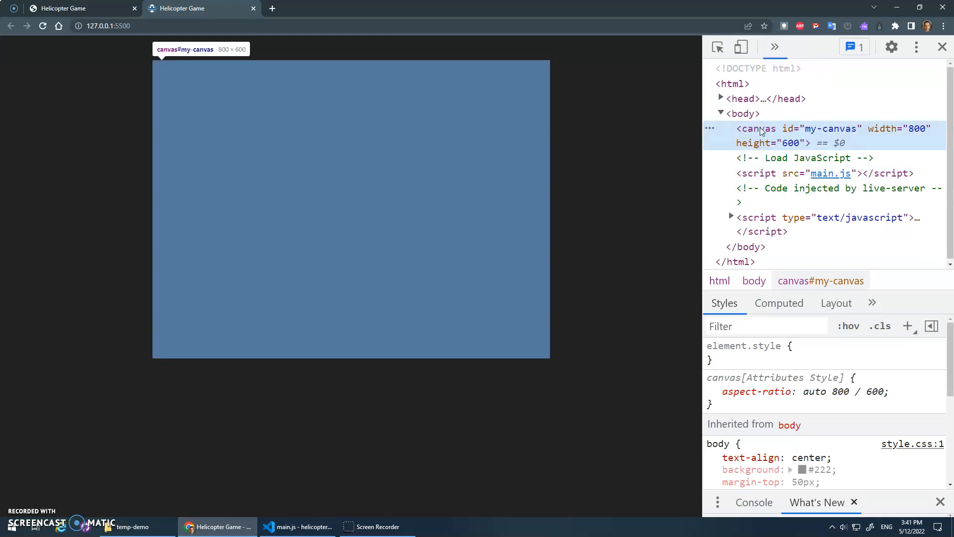
pyautogui.click(775, 47)
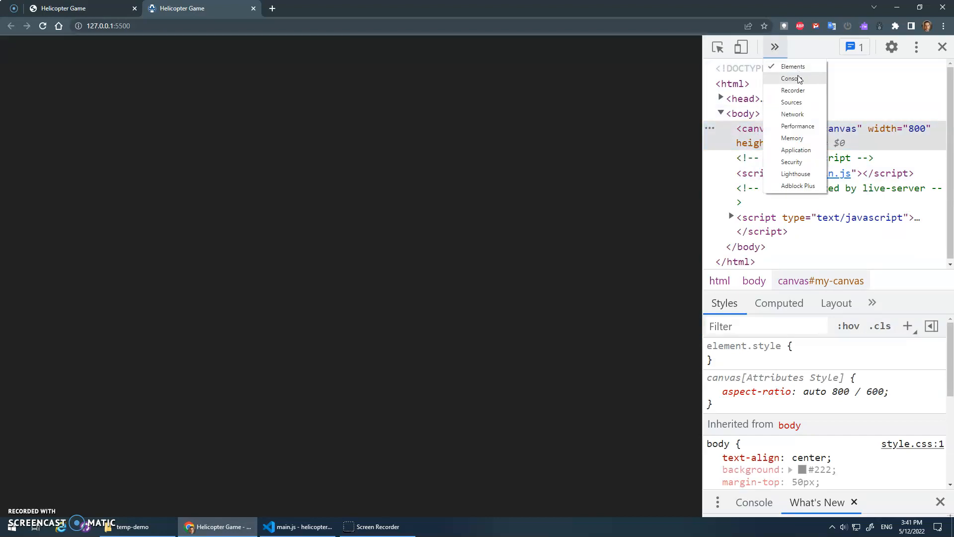
pyautogui.click(792, 78)
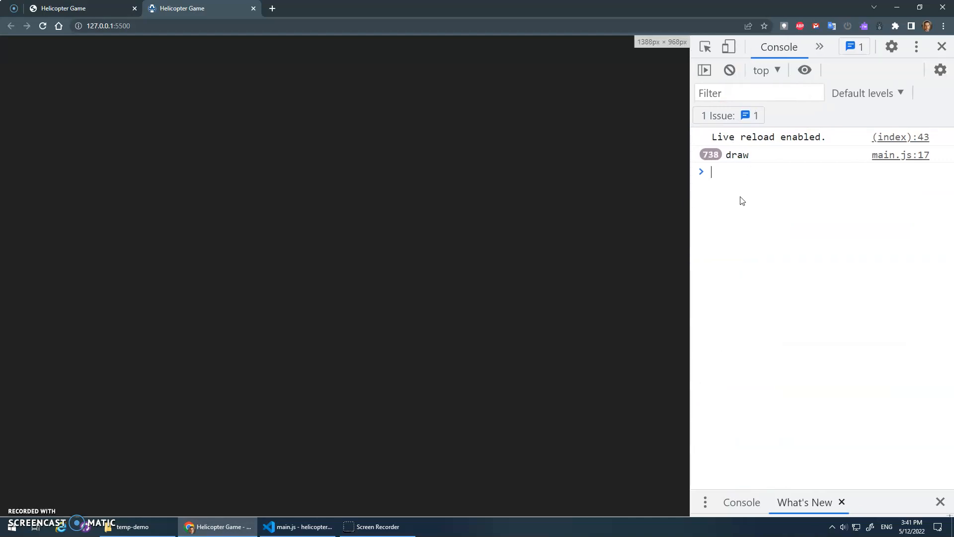
pyautogui.click(61, 8)
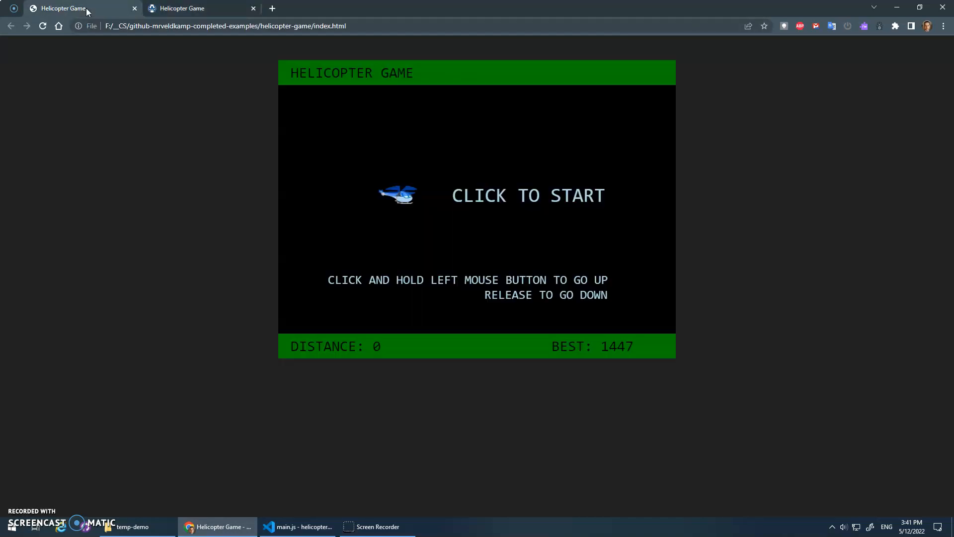
pyautogui.click(297, 527)
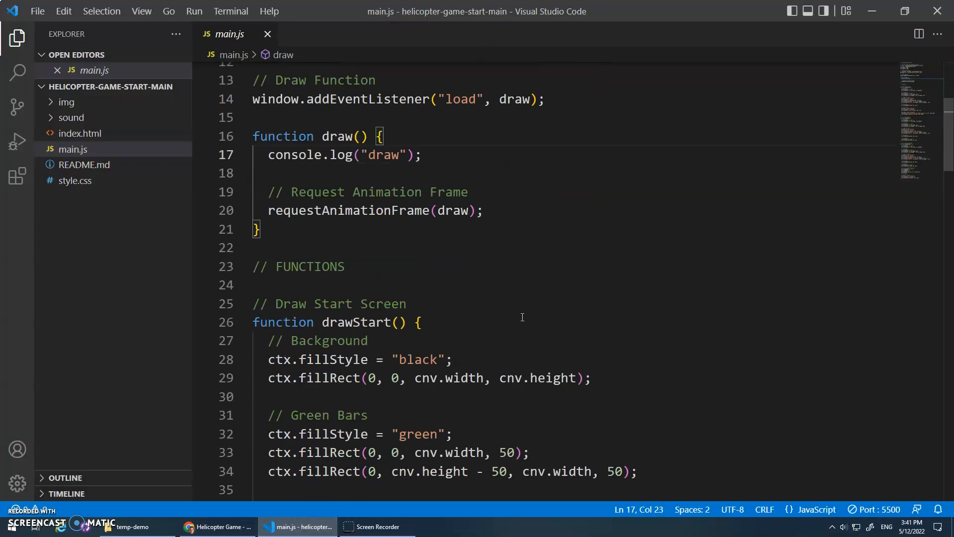
pyautogui.scroll(-3)
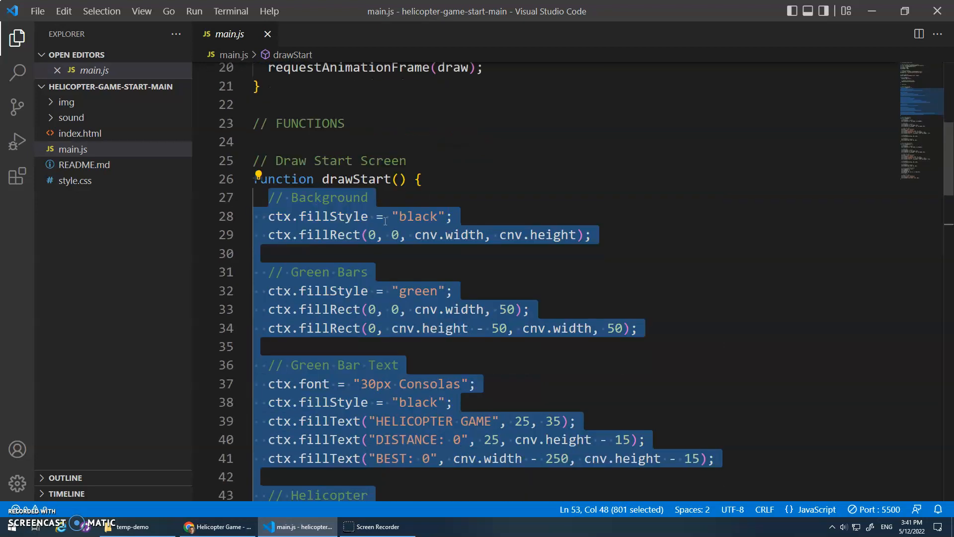
pyautogui.scroll(-3)
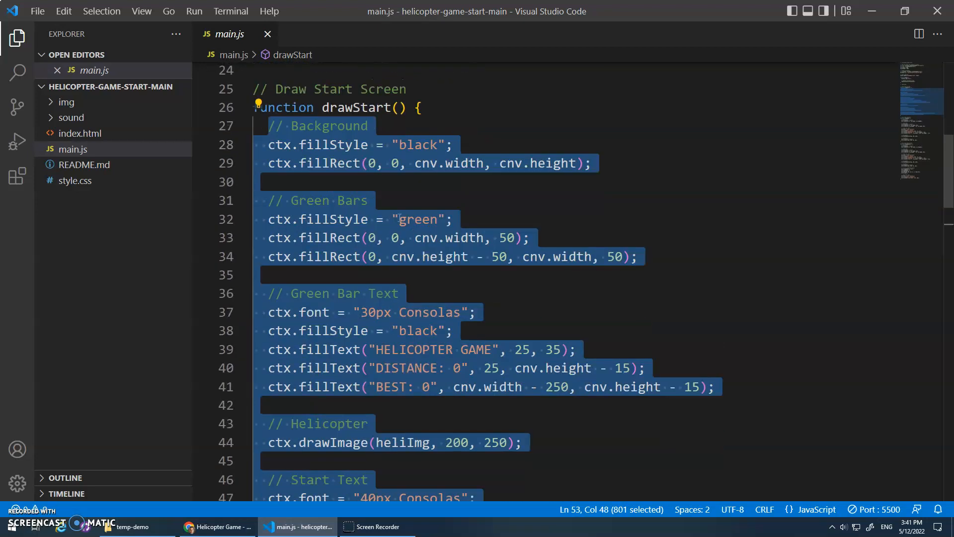
pyautogui.scroll(-3)
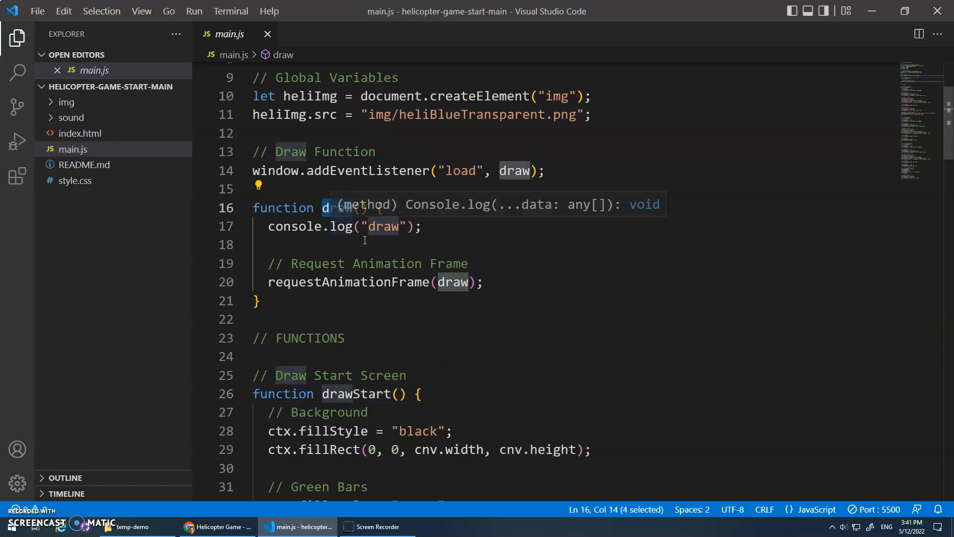
pyautogui.doubleClick(366, 170)
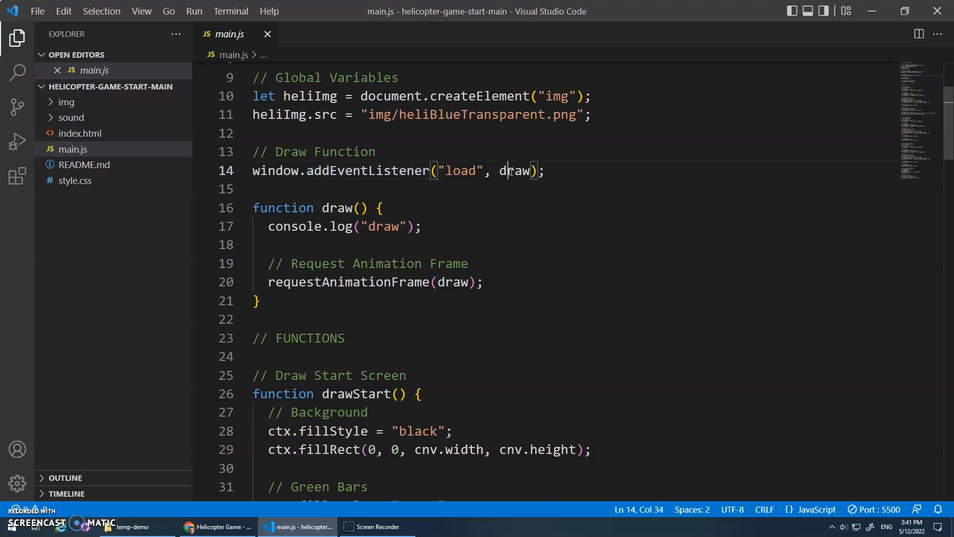
pyautogui.doubleClick(515, 170)
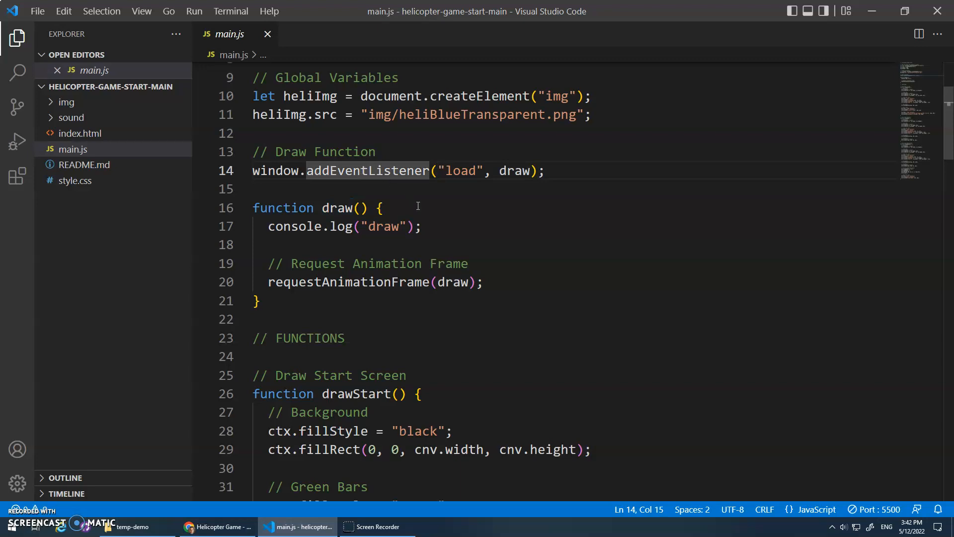
# Step: Replace the console.log line inside draw() with a drawStart(); call
pyautogui.tripleClick(344, 227)
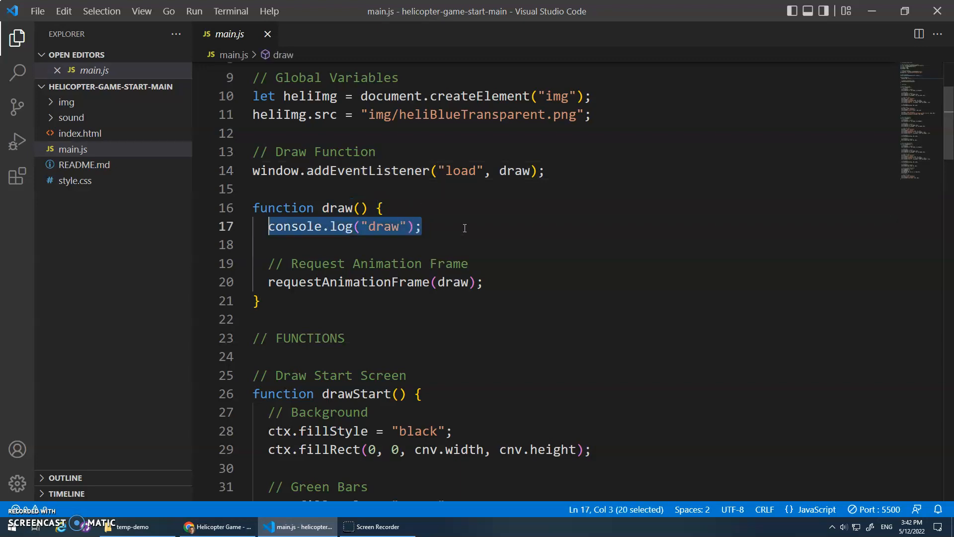
pyautogui.press('Delete')
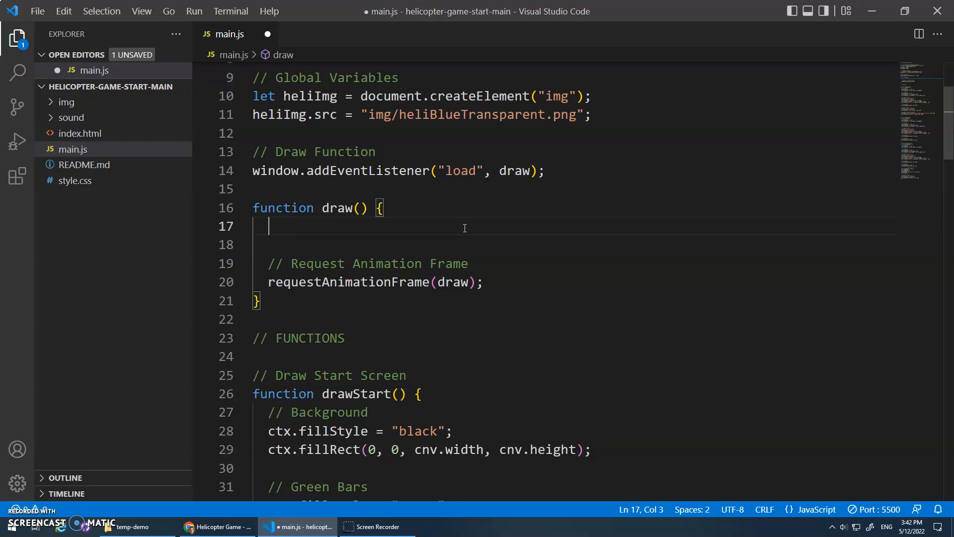
pyautogui.doubleClick(357, 394)
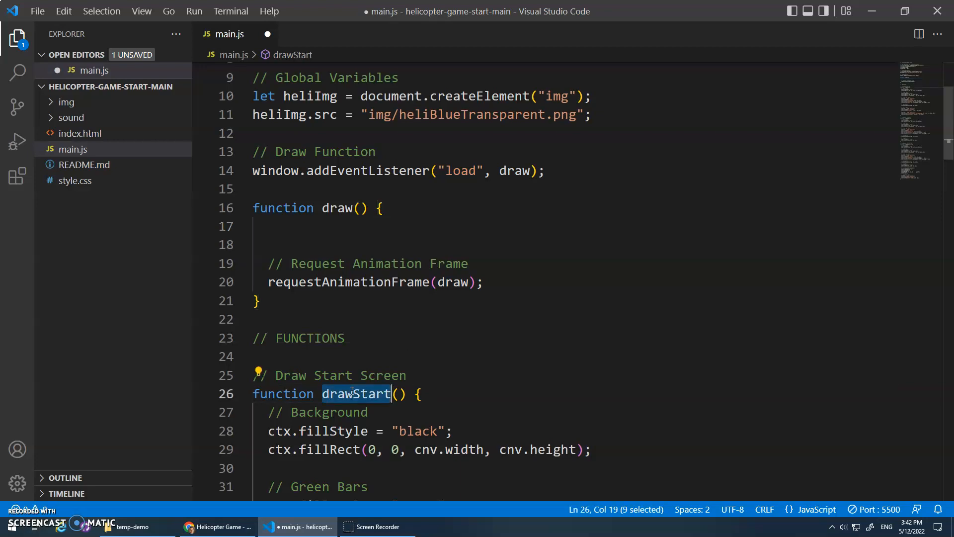
pyautogui.moveTo(345, 304)
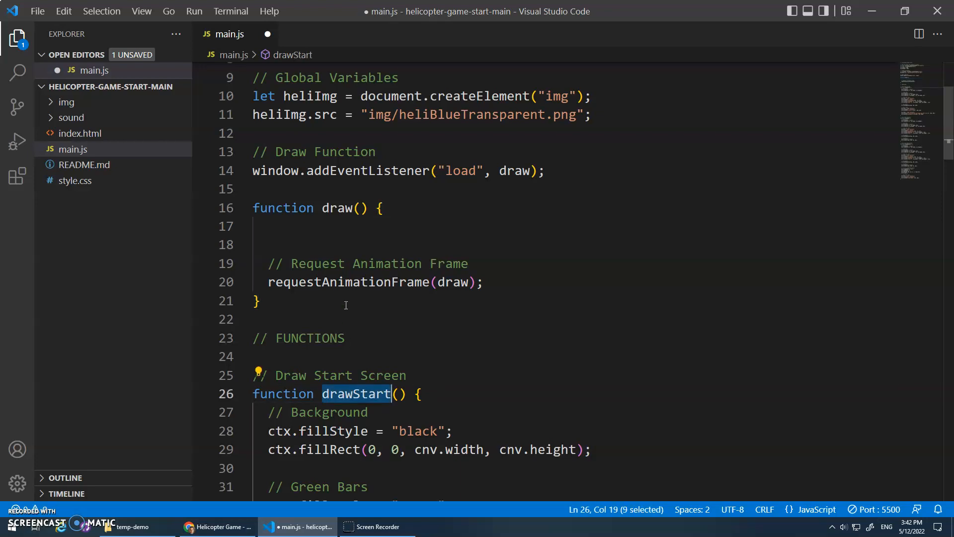
pyautogui.write('drawStart')
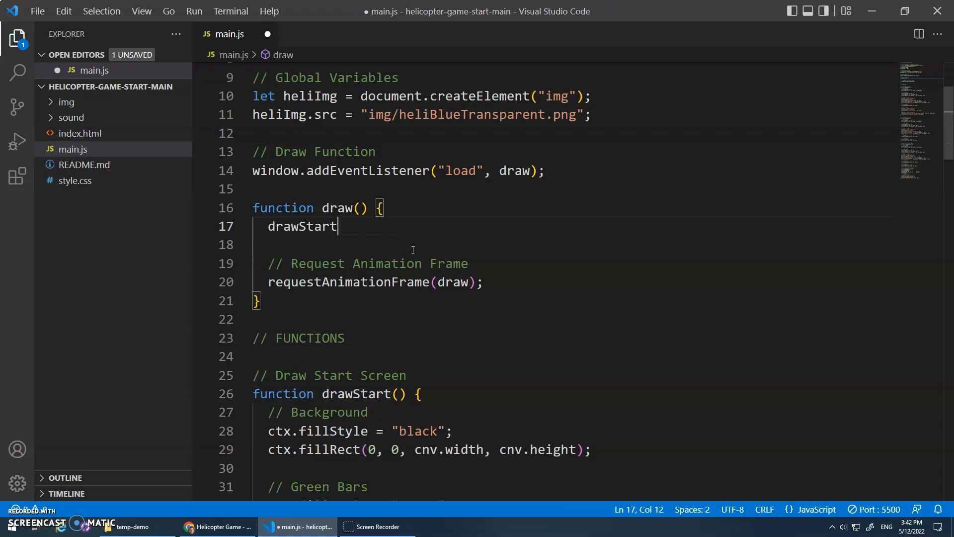
pyautogui.write('();')
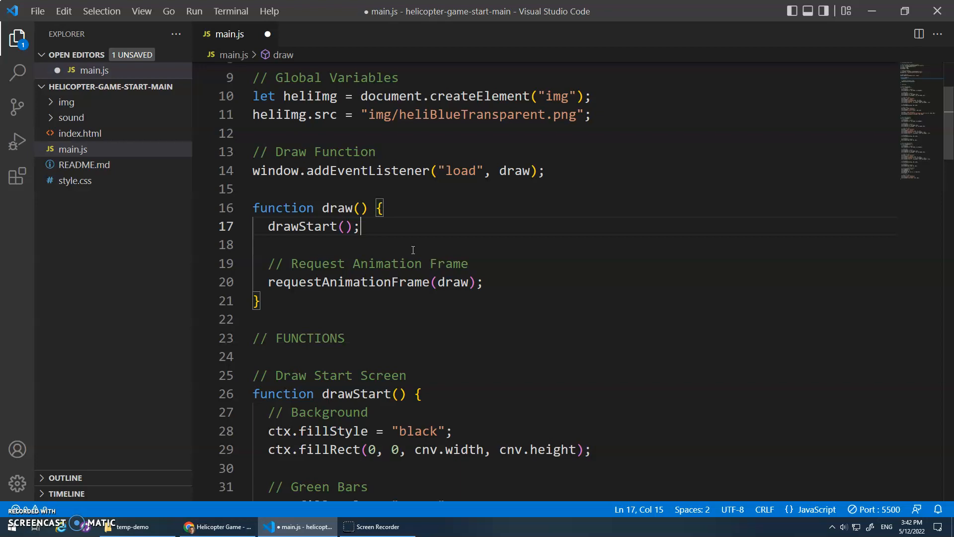
# Step: Highlight the draw callback in requestAnimationFrame and the drawStart call to trace the loop
pyautogui.doubleClick(345, 282)
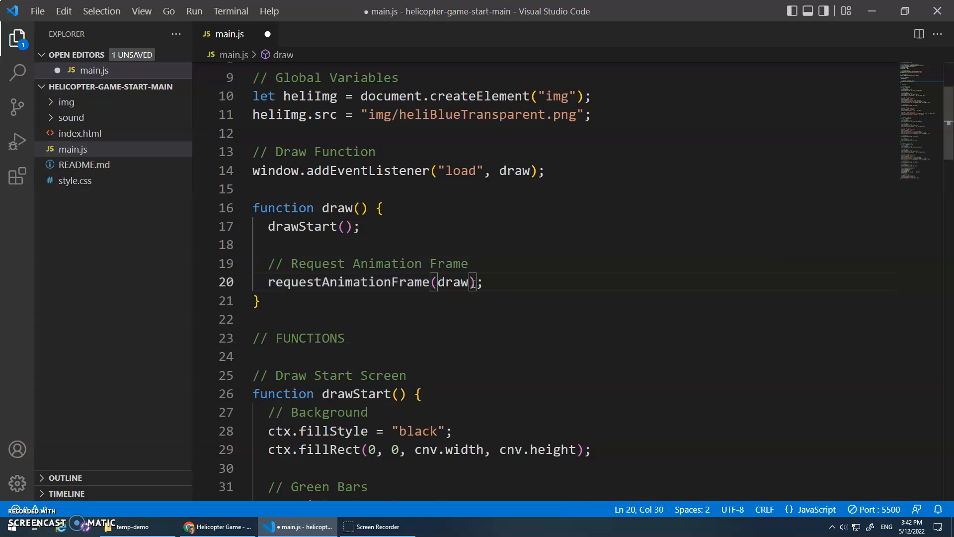
pyautogui.doubleClick(454, 282)
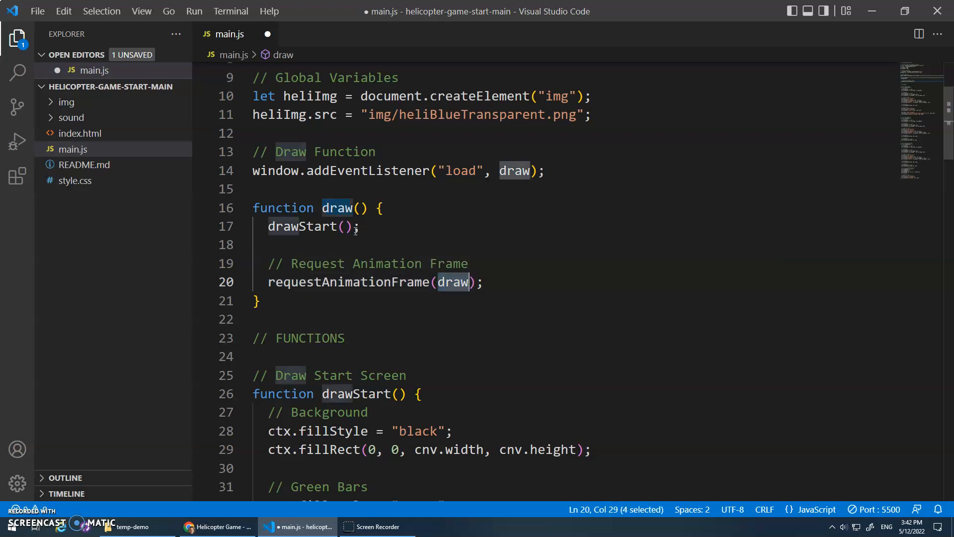
pyautogui.doubleClick(304, 225)
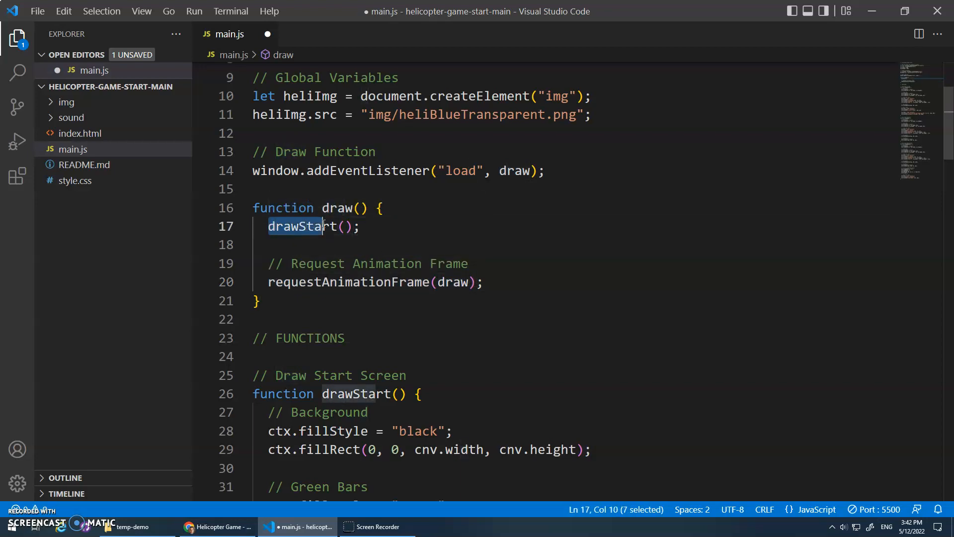
pyautogui.click(360, 226)
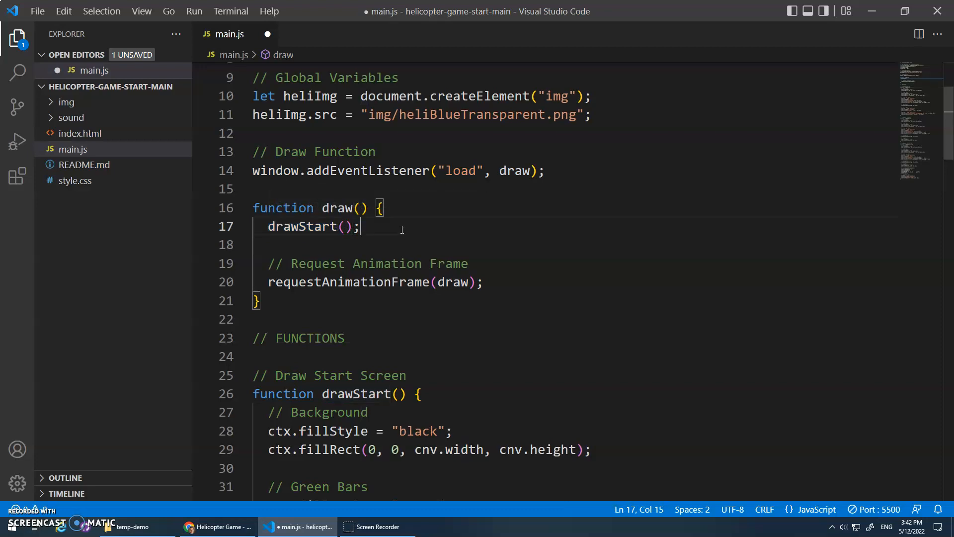
pyautogui.scroll(-3)
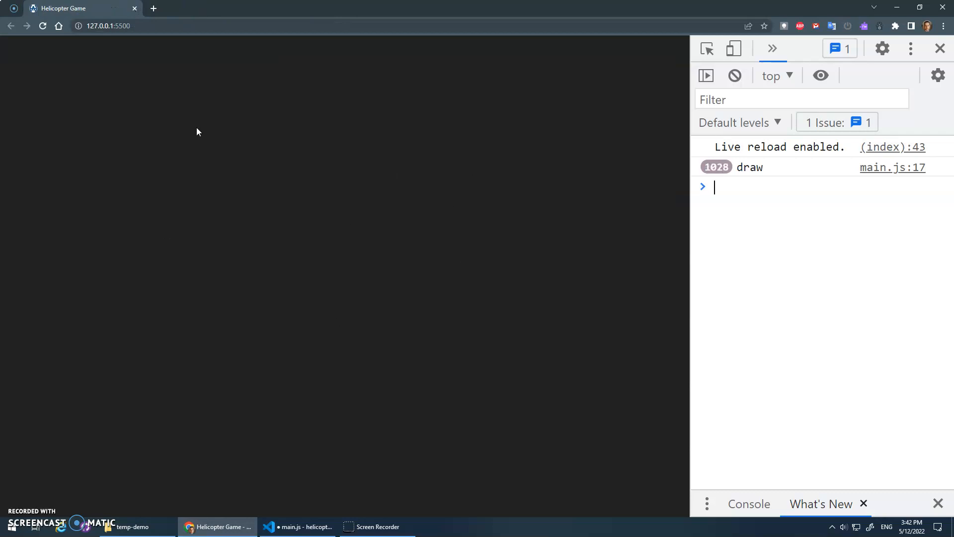
# Step: Save main.js and confirm Chrome now renders the CLICK TO START screen
pyautogui.click(297, 527)
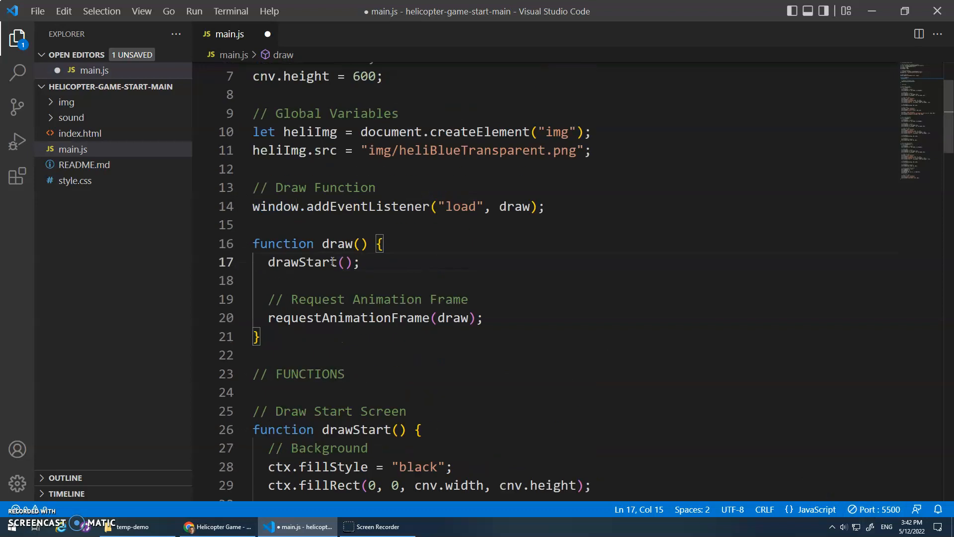
pyautogui.scroll(-3)
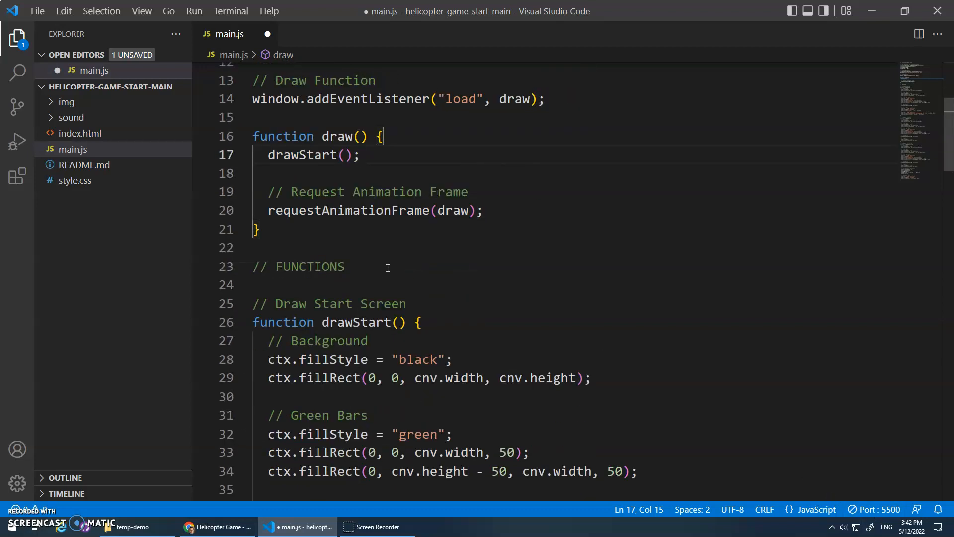
pyautogui.click(215, 527)
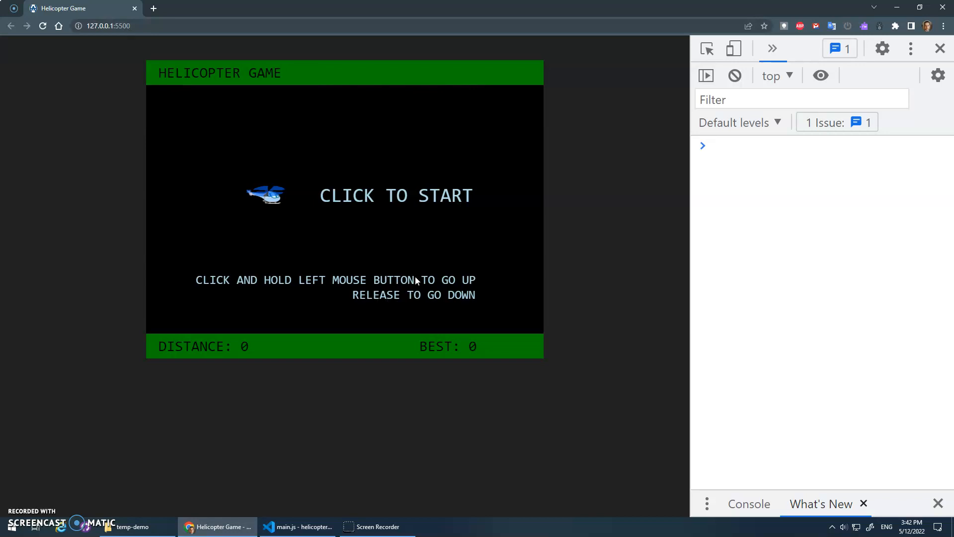
pyautogui.click(299, 527)
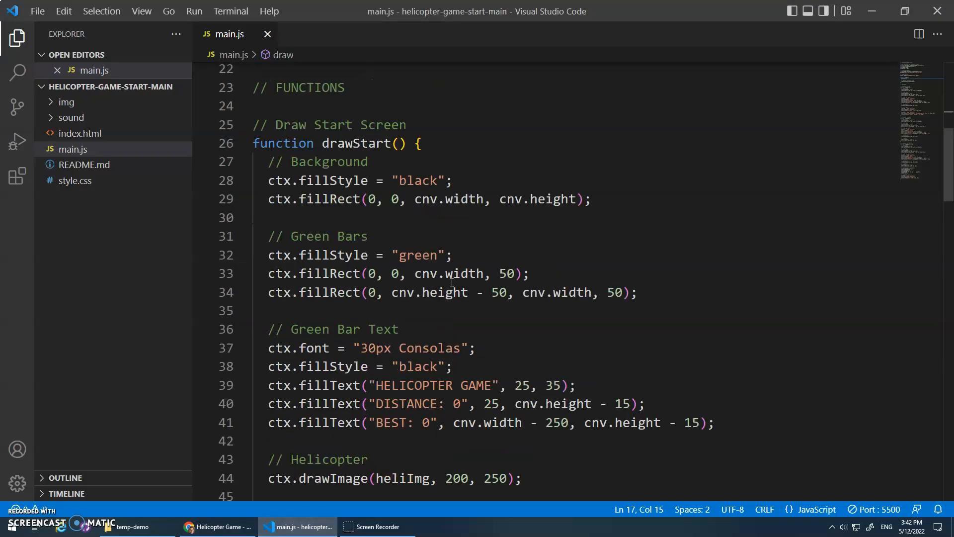
# Step: Review drawGame, call it from draw(), and confirm the helicopter and green wall appear in Chrome
pyautogui.scroll(-3)
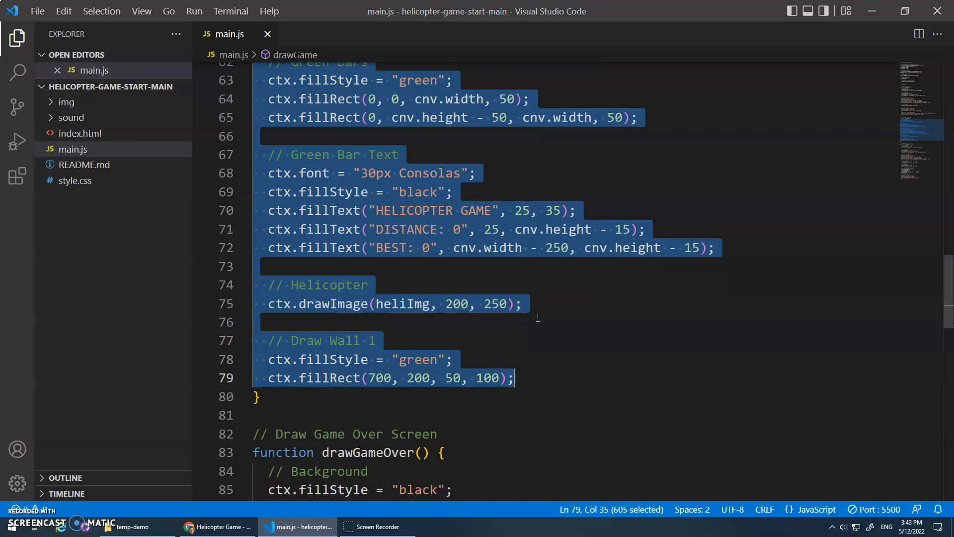
pyautogui.click(376, 340)
pyautogui.write('drawGame();')
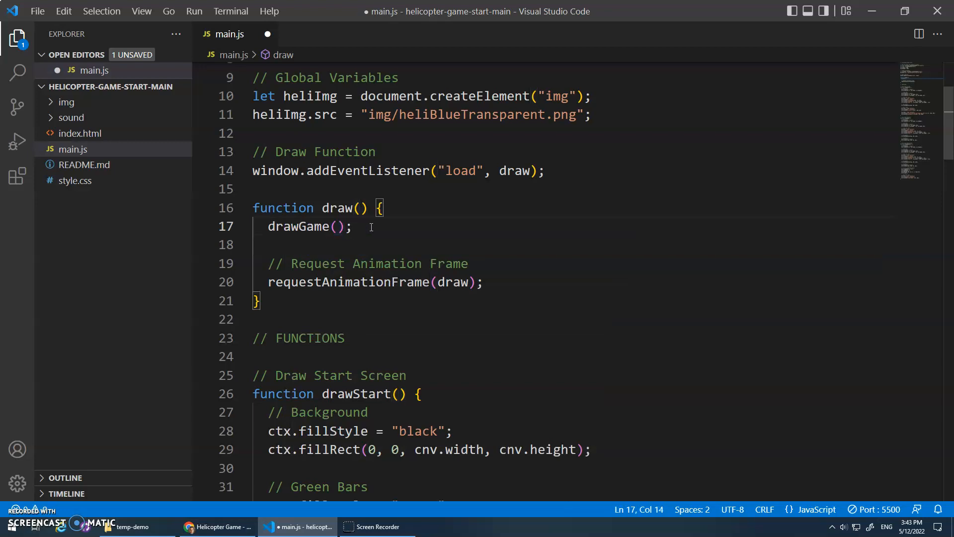
pyautogui.click(216, 527)
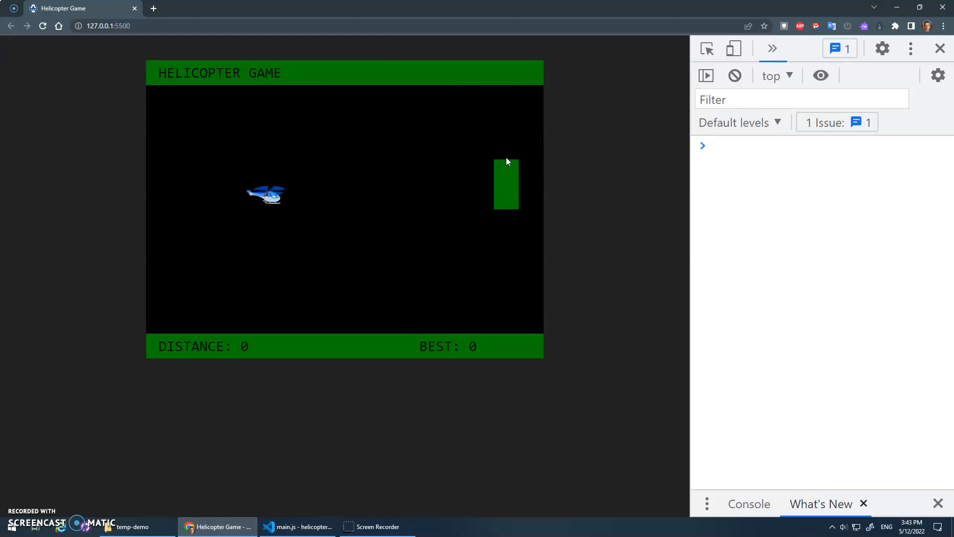
pyautogui.click(791, 146)
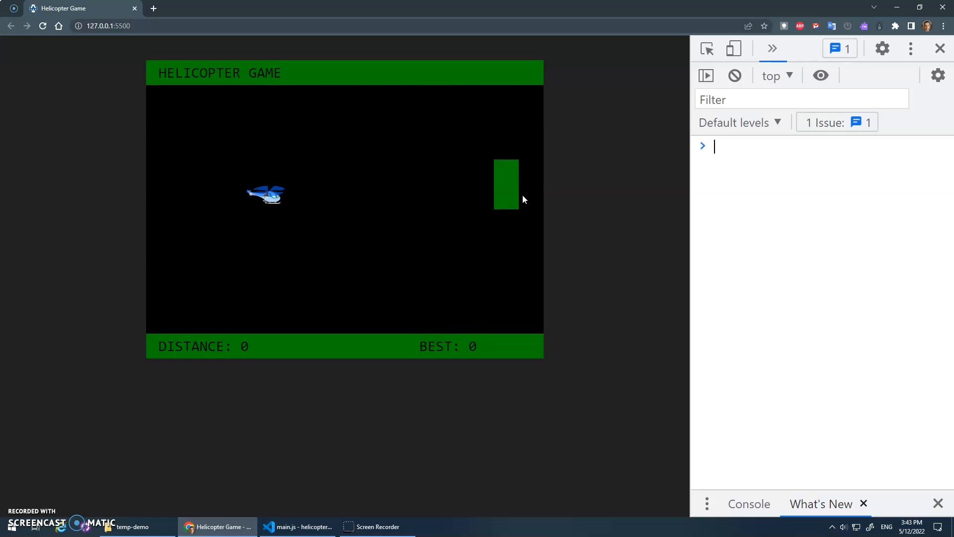
pyautogui.click(297, 527)
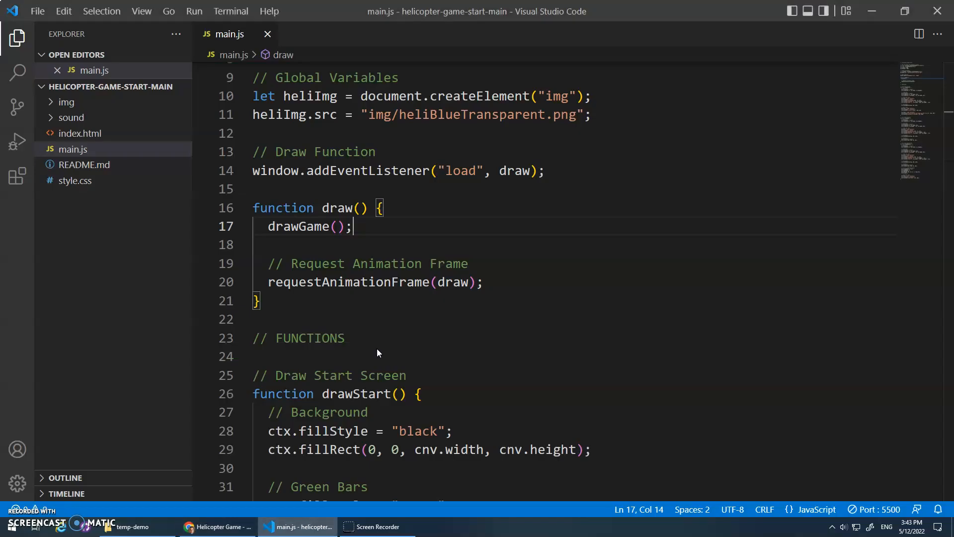
# Step: Scroll to drawGameOver, call it from draw(), and view the red-circled GAME OVER screen in Chrome
pyautogui.scroll(-3)
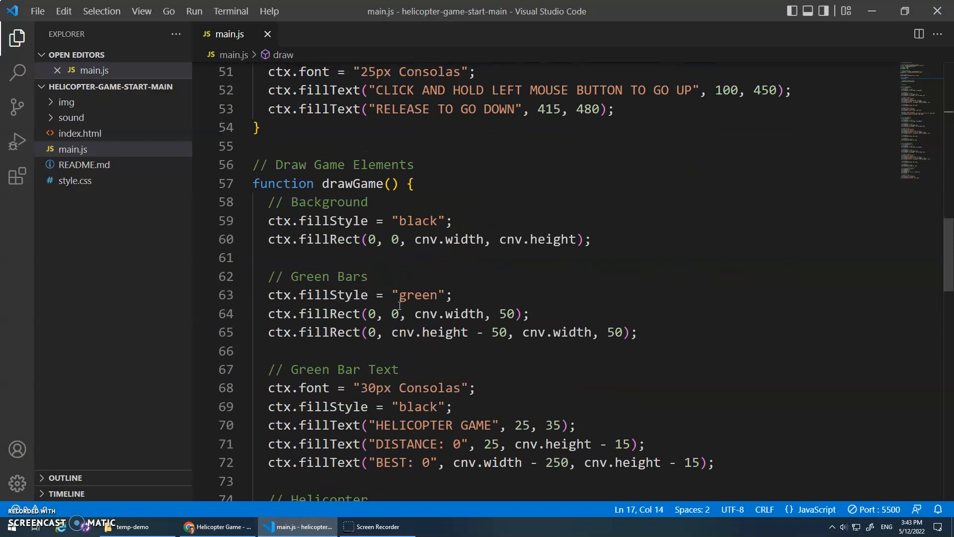
pyautogui.scroll(-3)
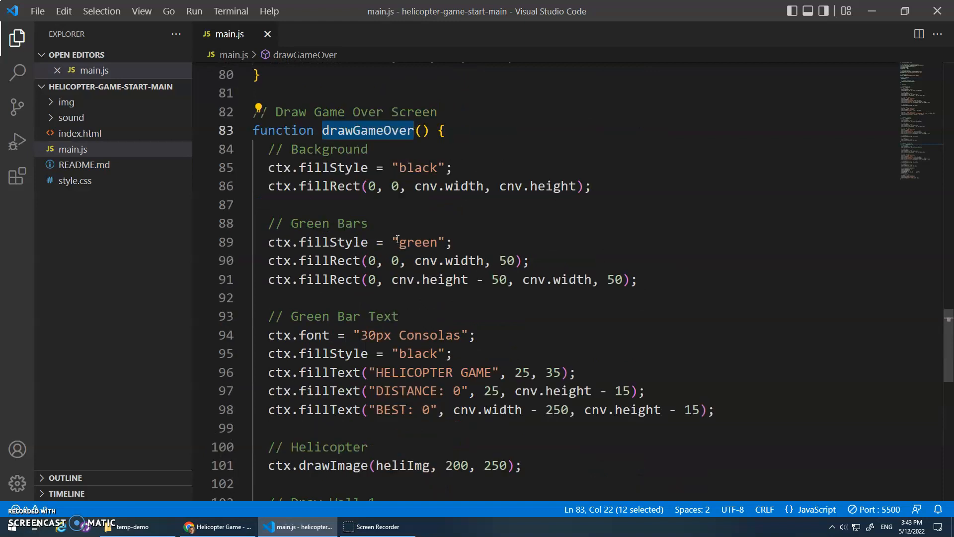
pyautogui.scroll(-3)
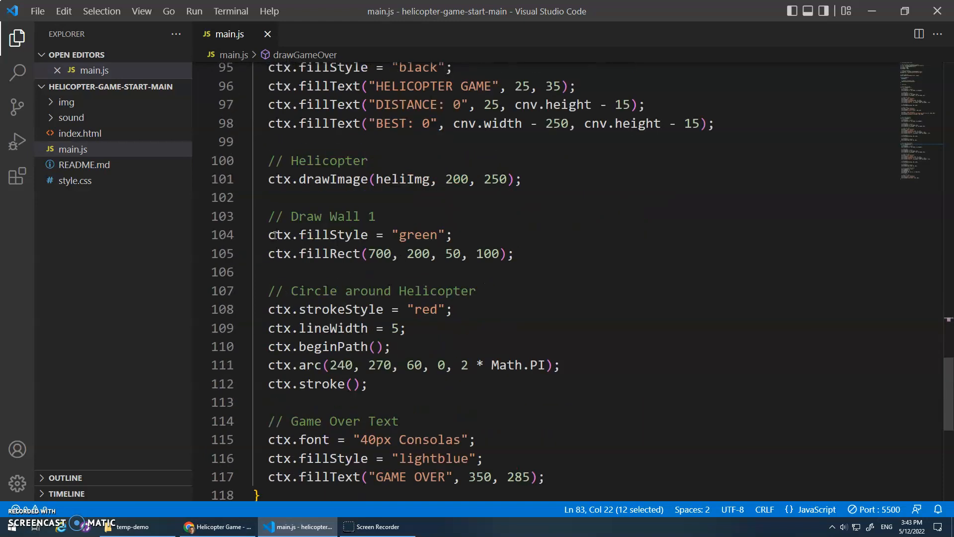
pyautogui.scroll(-3)
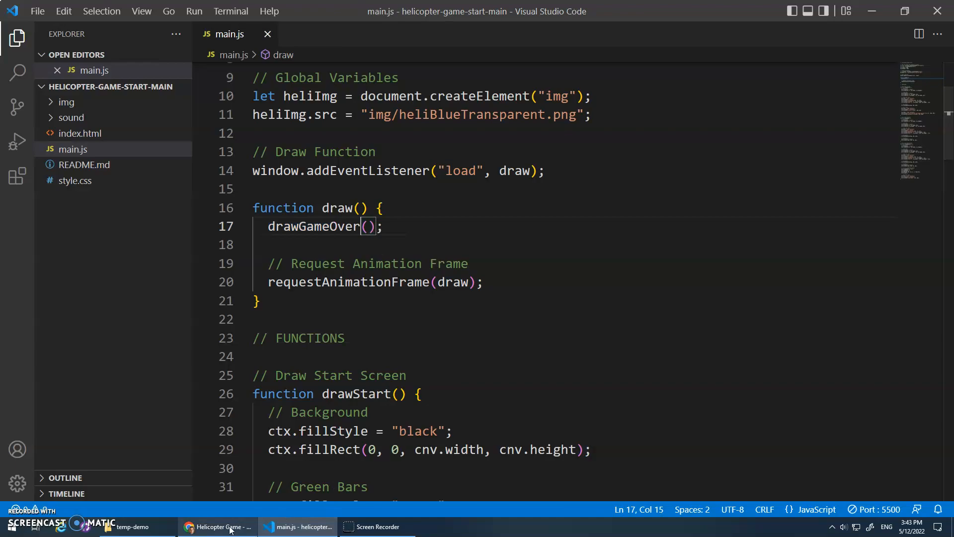
pyautogui.click(216, 527)
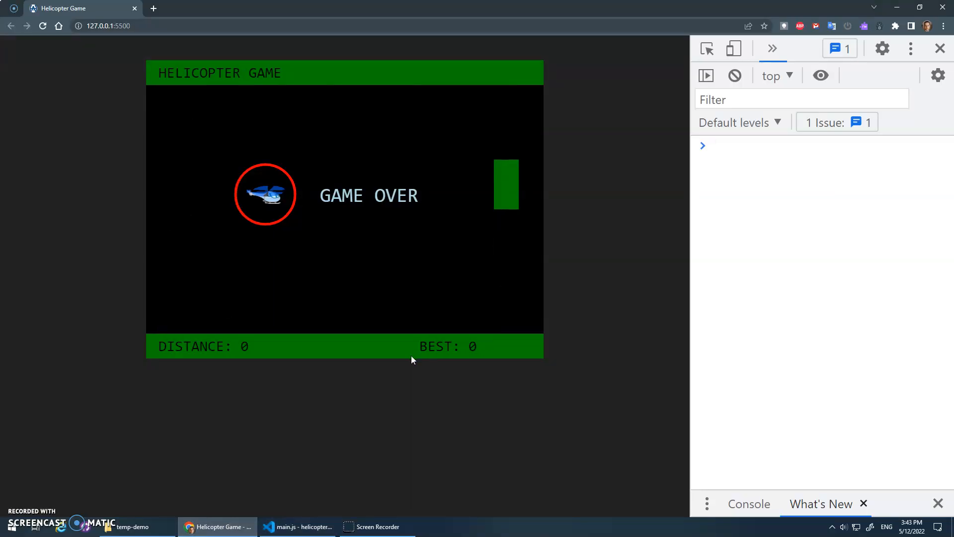
pyautogui.click(298, 527)
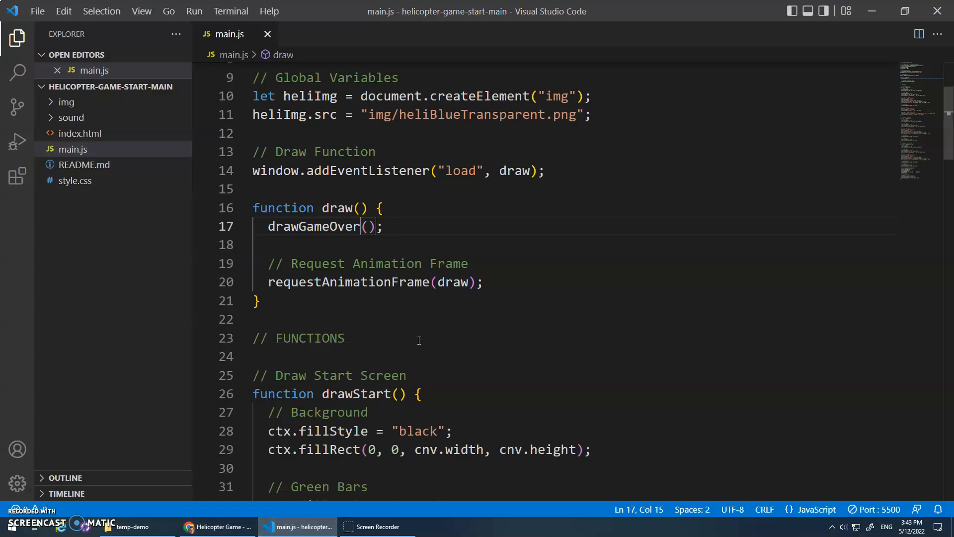
pyautogui.scroll(-3)
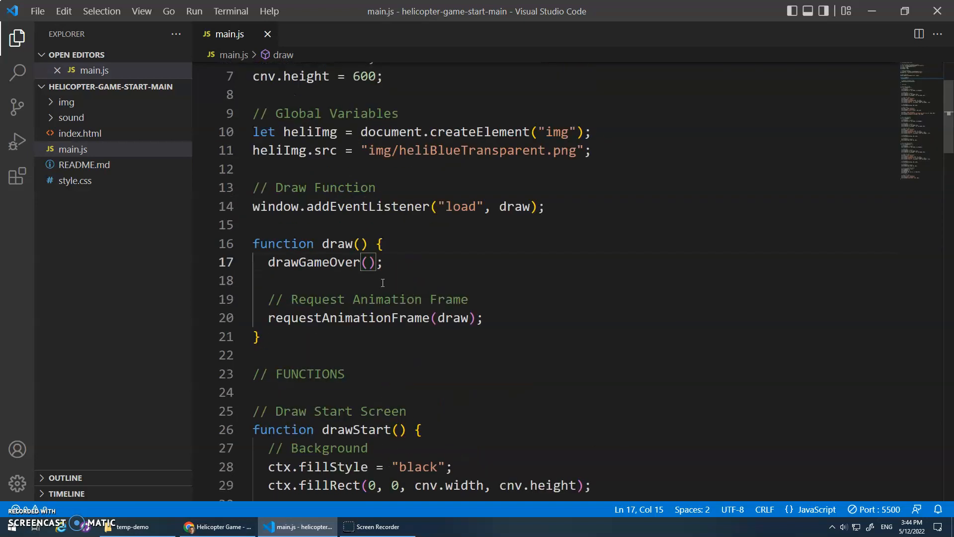
# Step: Create functions.js and move the drawing functions from main.js into it
pyautogui.click(130, 85)
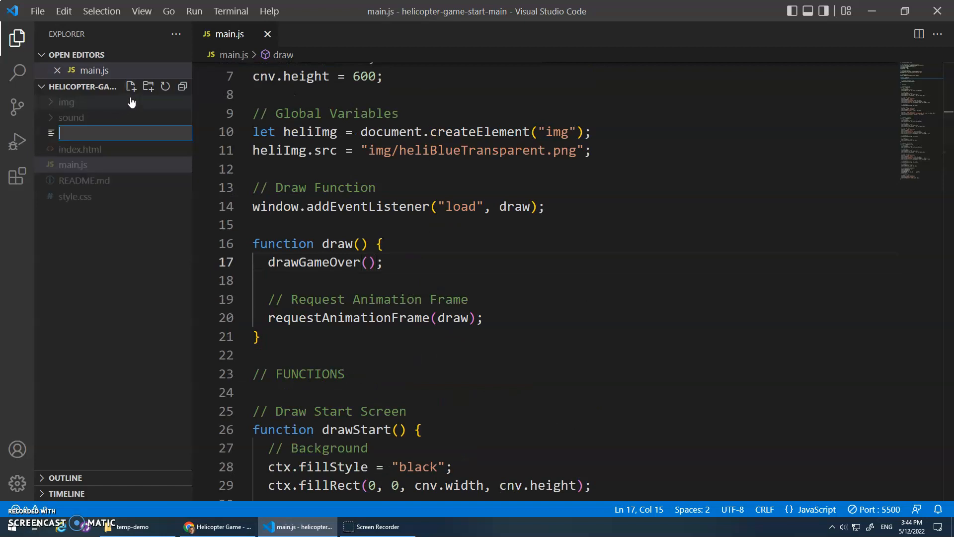
pyautogui.write('function')
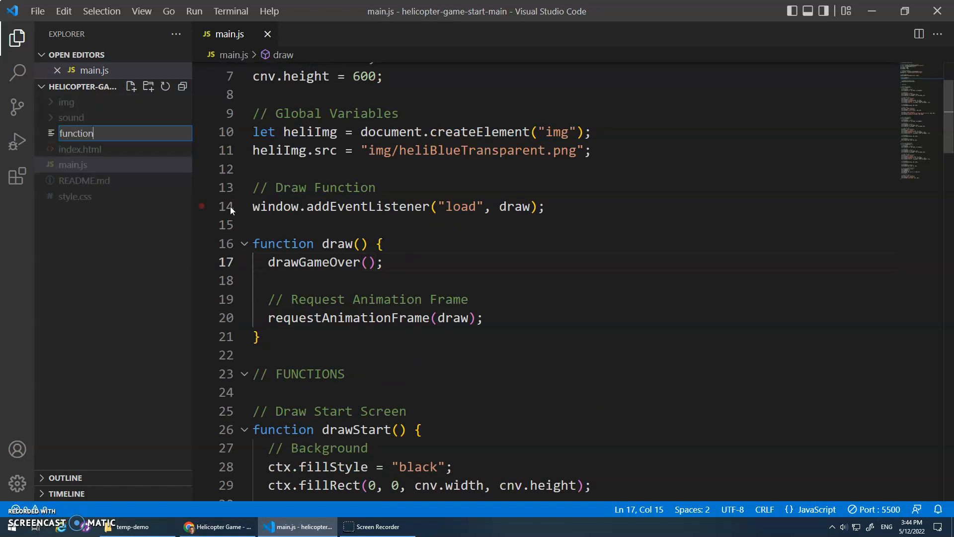
pyautogui.write('functions.js')
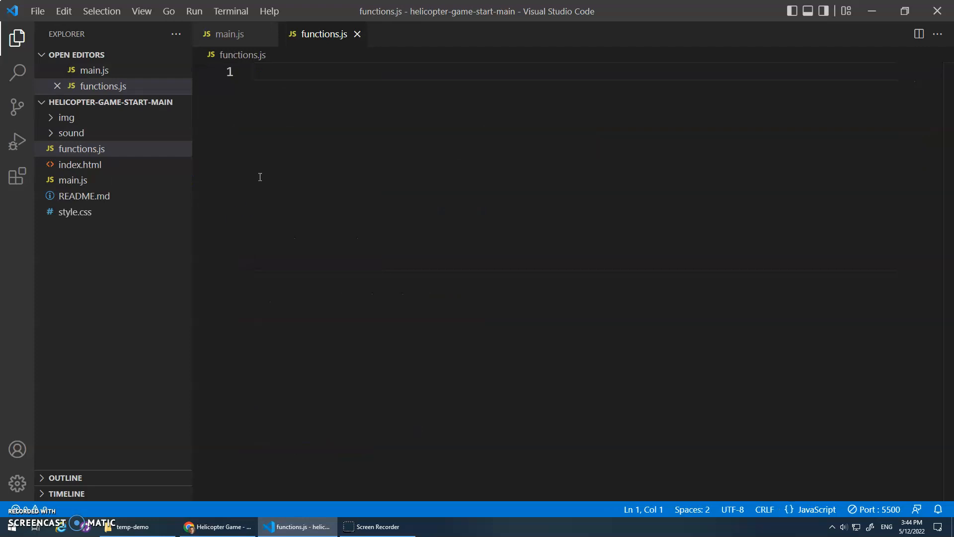
pyautogui.click(230, 33)
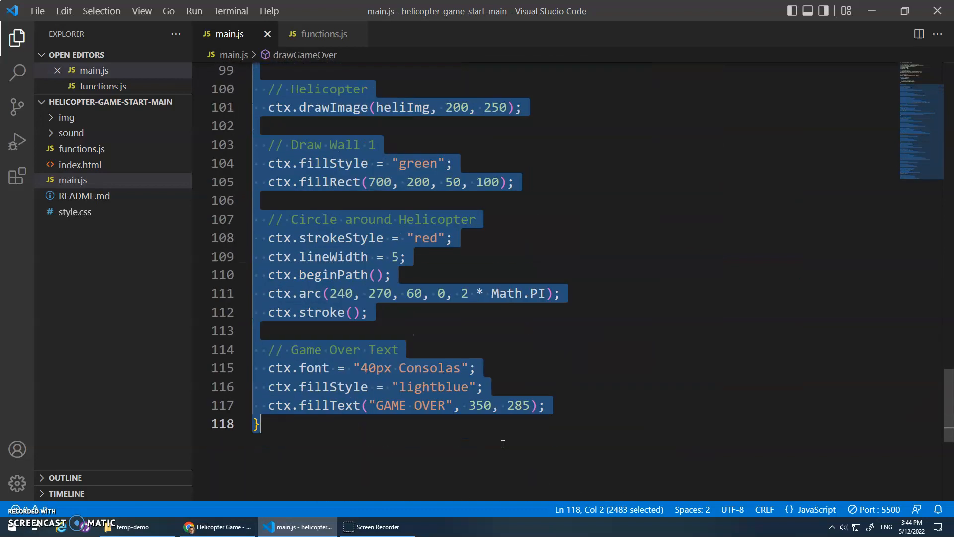
pyautogui.click(324, 34)
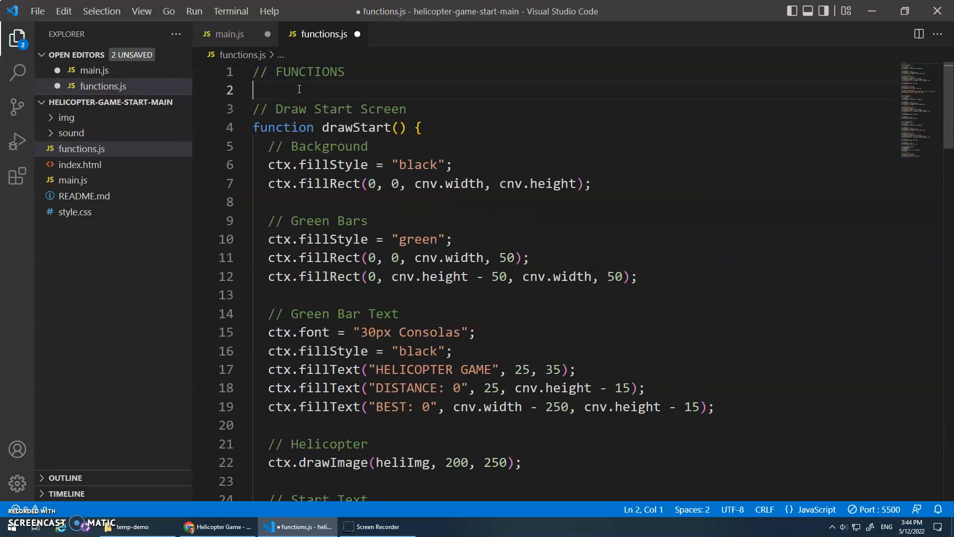
pyautogui.click(230, 34)
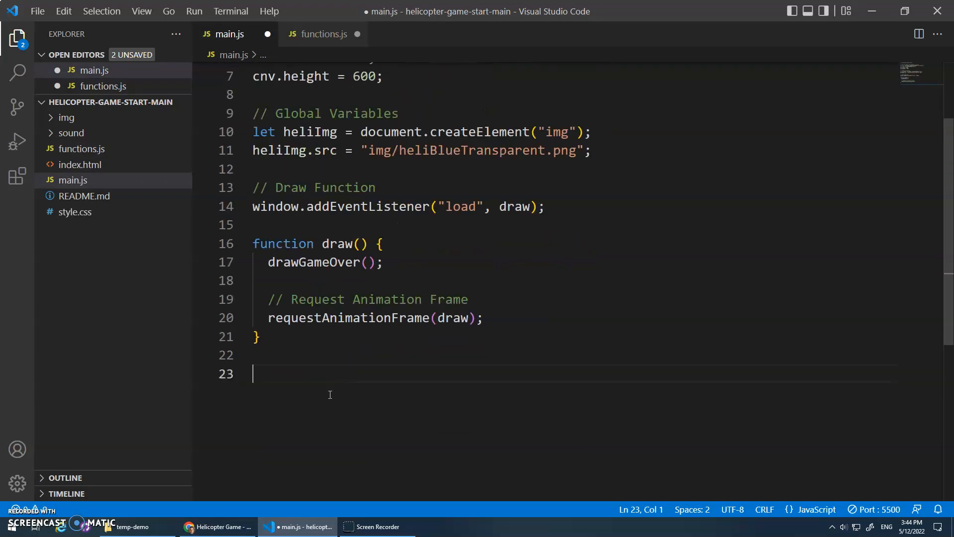
pyautogui.moveTo(308, 424)
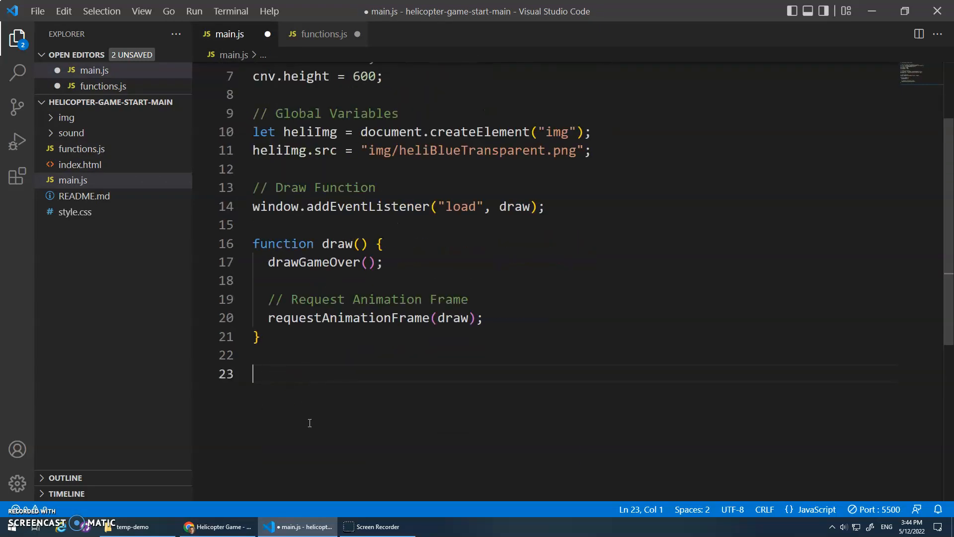
# Step: Save functions.js and main.js, leaving main.js ending at draw's closing brace
pyautogui.click(322, 34)
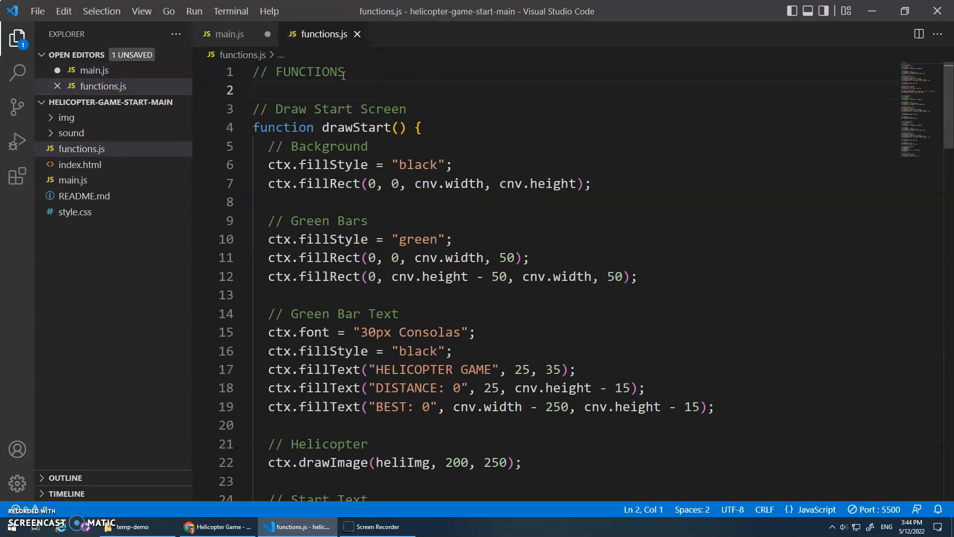
pyautogui.click(229, 34)
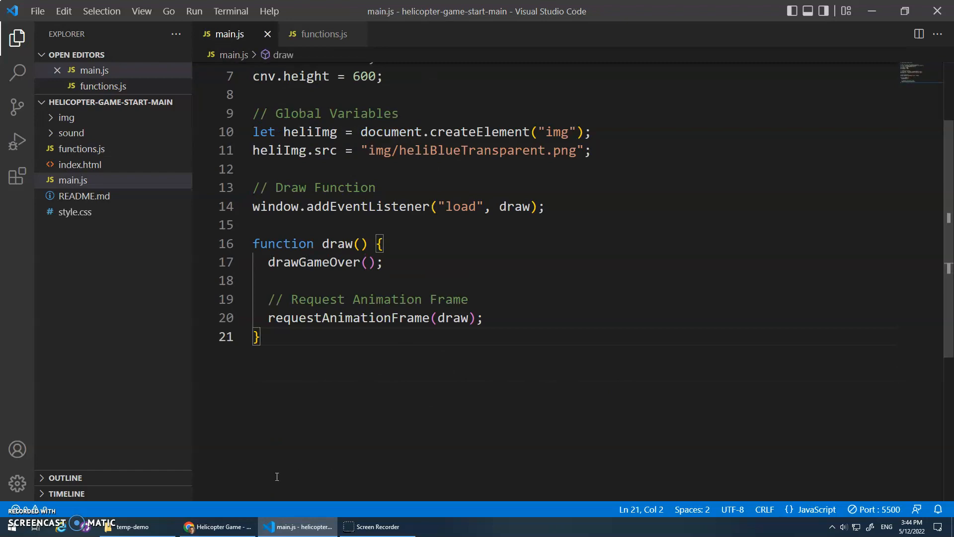
pyautogui.click(218, 527)
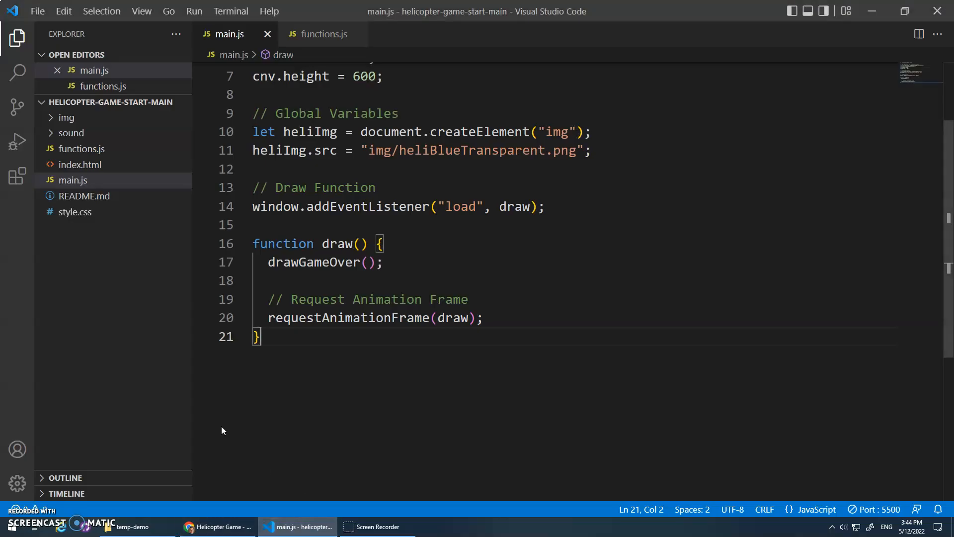
pyautogui.click(319, 34)
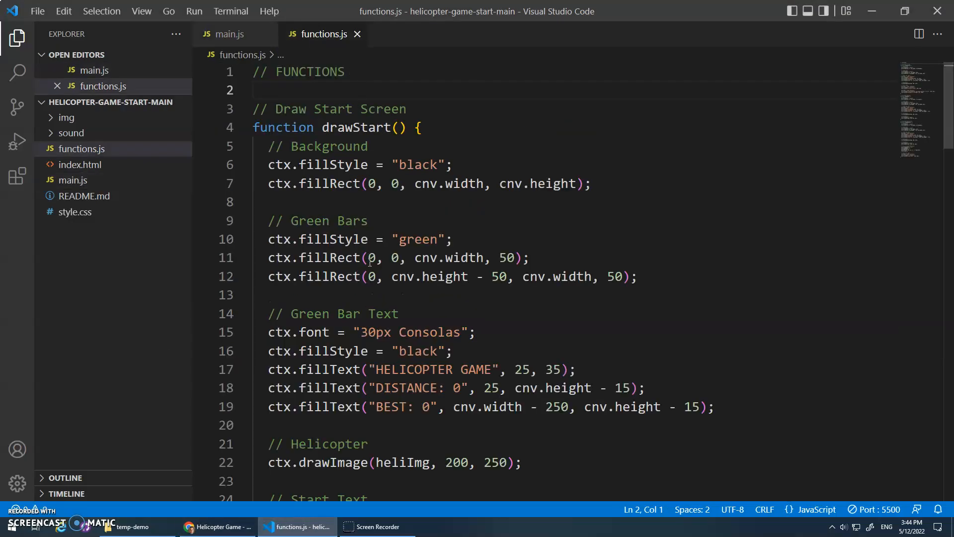
pyautogui.click(230, 33)
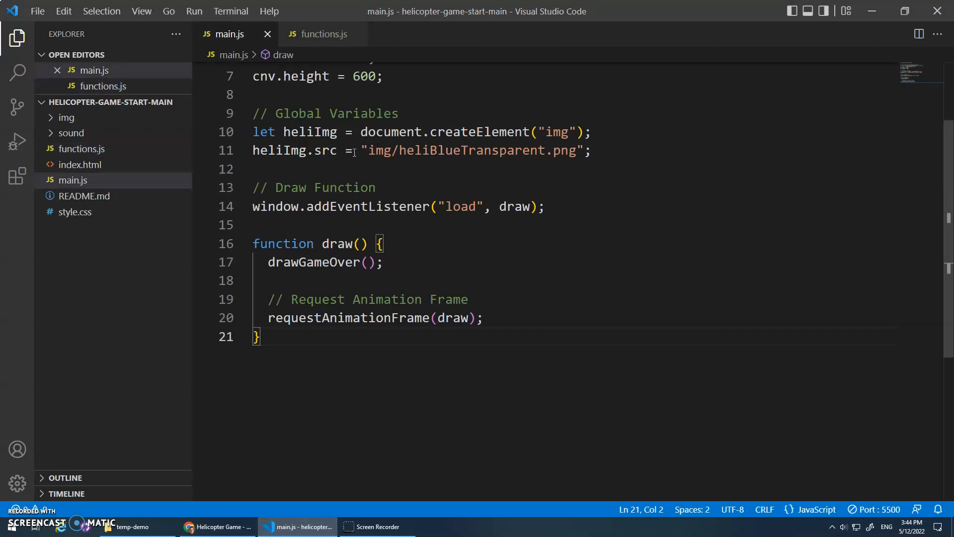
# Step: Add a script tag in index.html loading functions.js
pyautogui.click(80, 180)
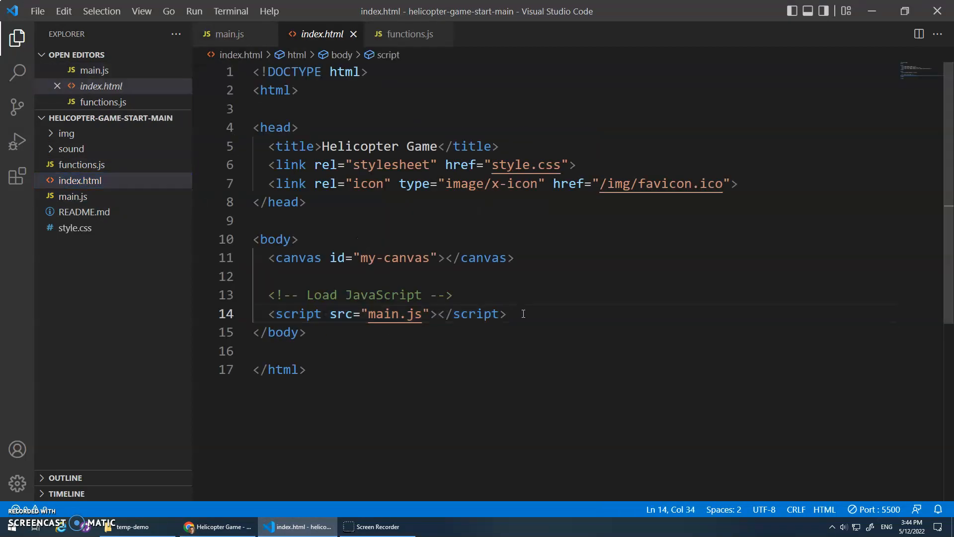
pyautogui.write('<script src="main.js"></script>')
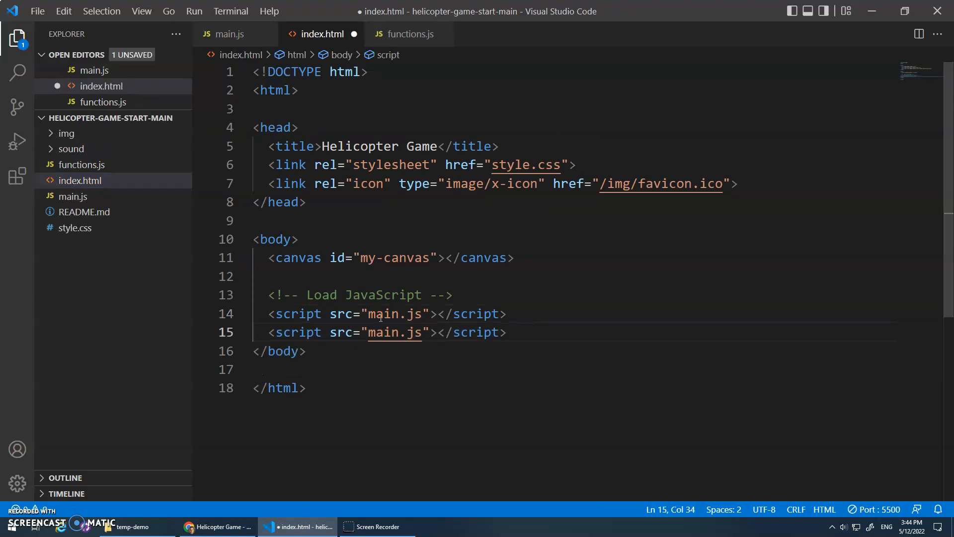
pyautogui.write('functions')
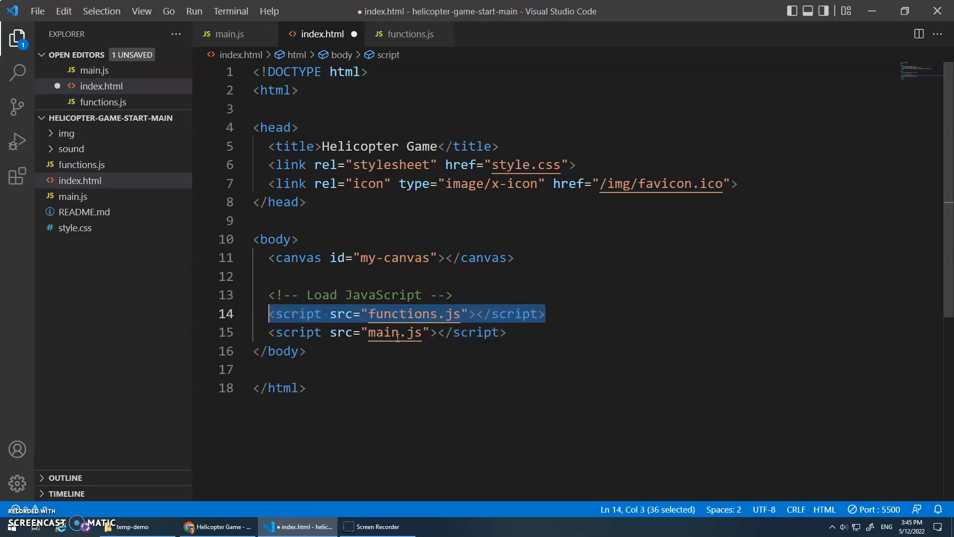
pyautogui.click(545, 314)
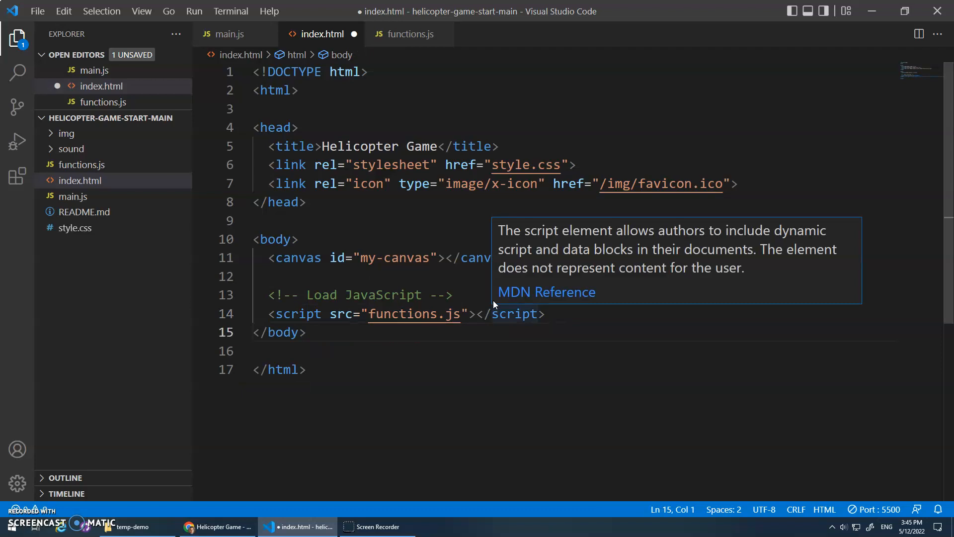
# Step: Place the main.js script tag above functions.js, save, and check Chrome still shows GAME OVER
pyautogui.press('Enter')
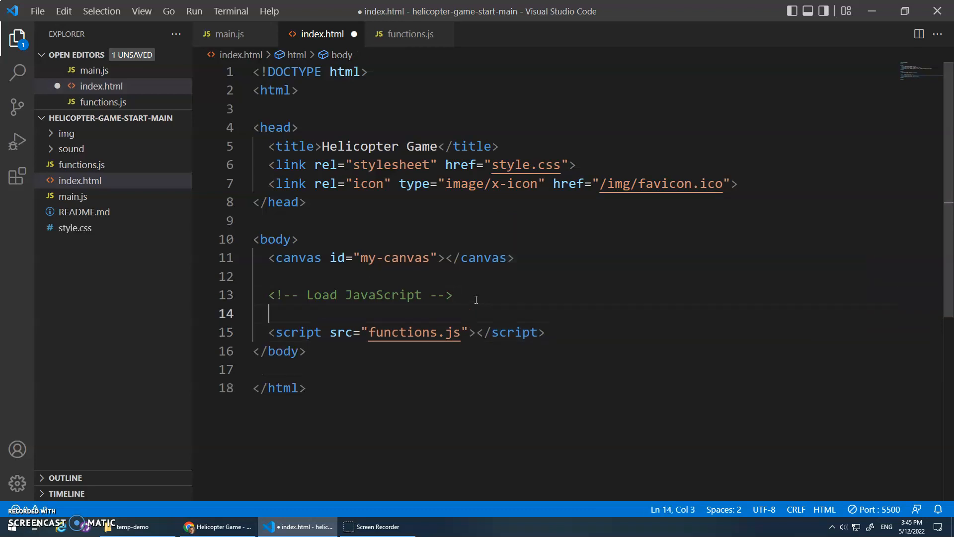
pyautogui.write('<script src="main.js"></script>')
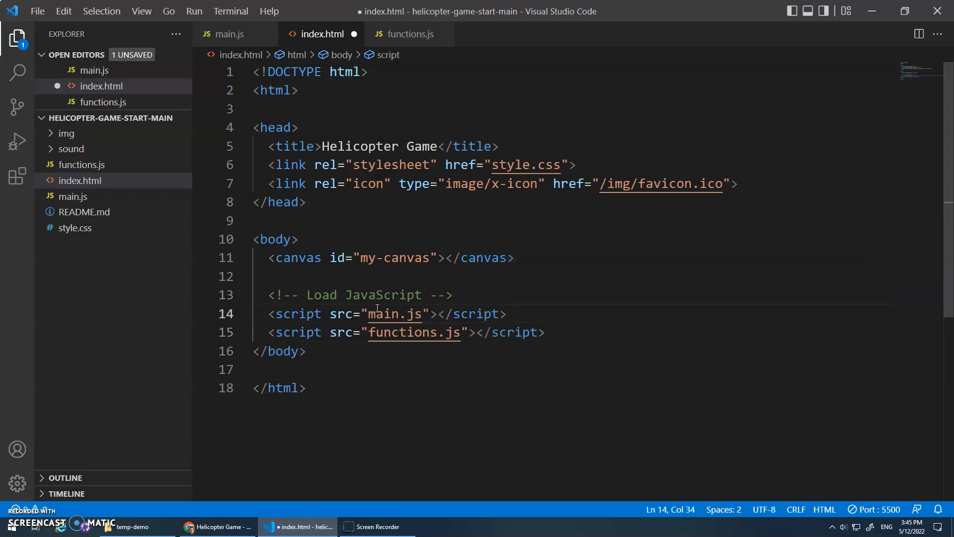
pyautogui.doubleClick(402, 332)
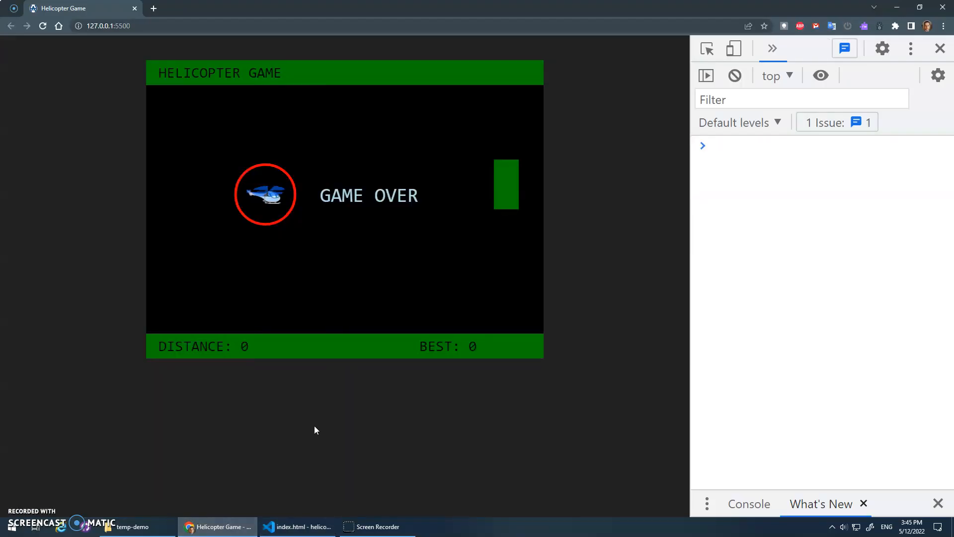
pyautogui.click(297, 527)
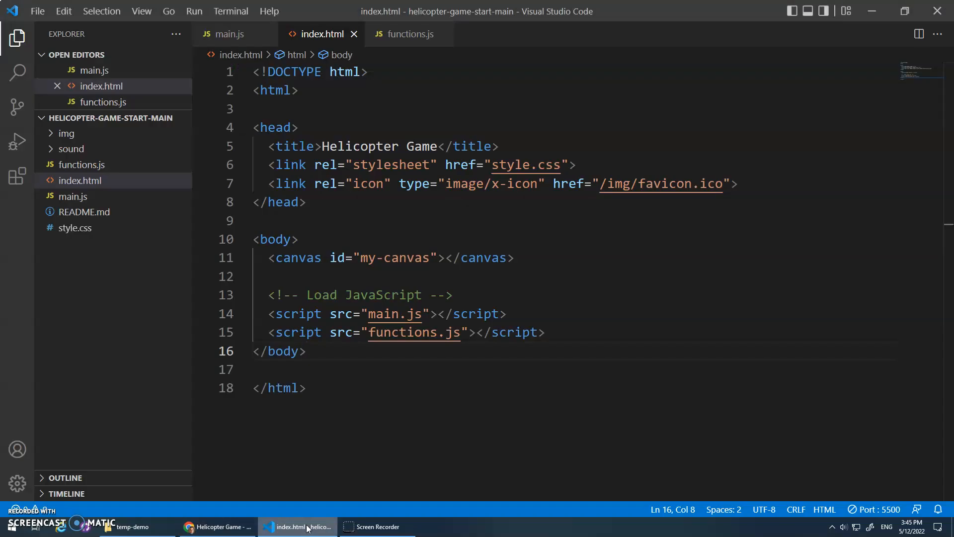
# Step: Check the load listener in main.js, then swap index.html so functions.js loads first and save
pyautogui.click(215, 527)
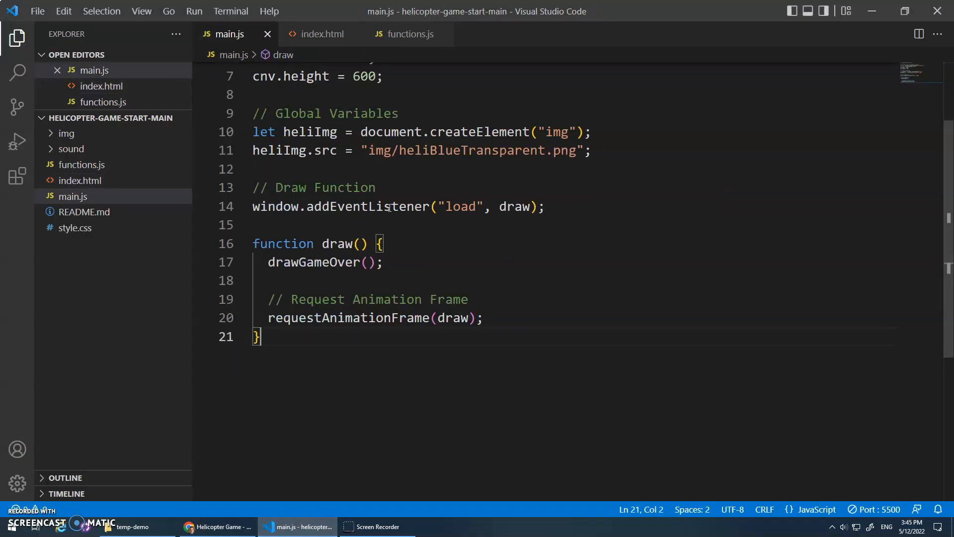
pyautogui.doubleClick(313, 263)
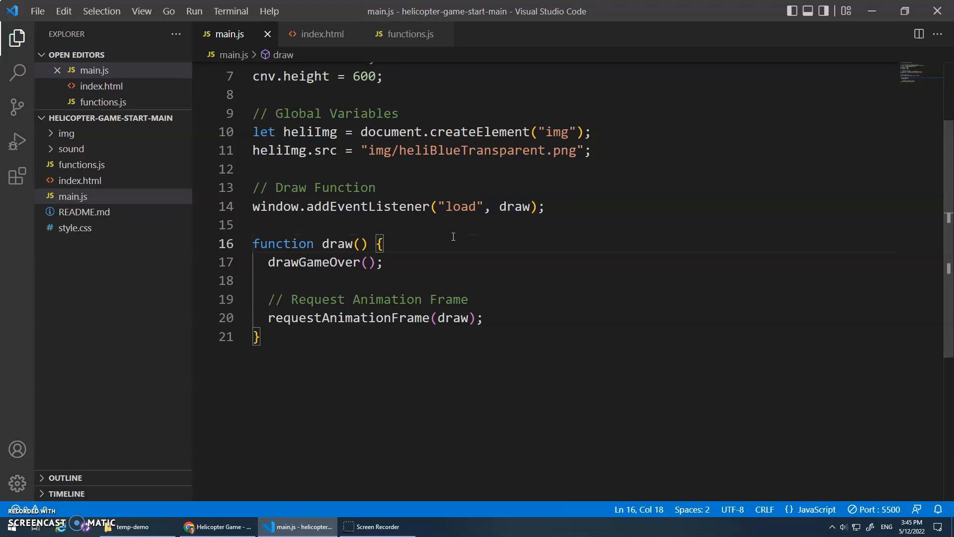
pyautogui.doubleClick(460, 207)
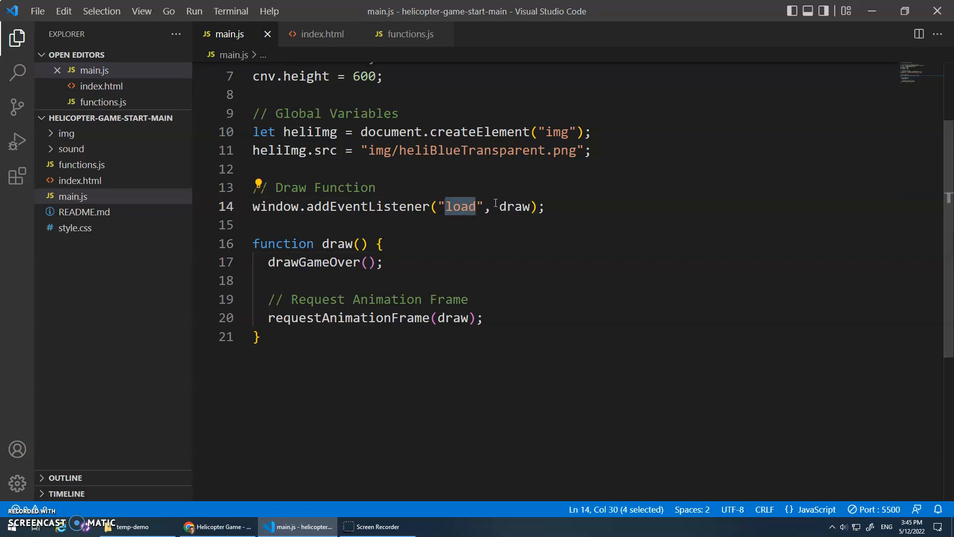
pyautogui.click(322, 34)
pyautogui.write('<script src="main.js"></script>')
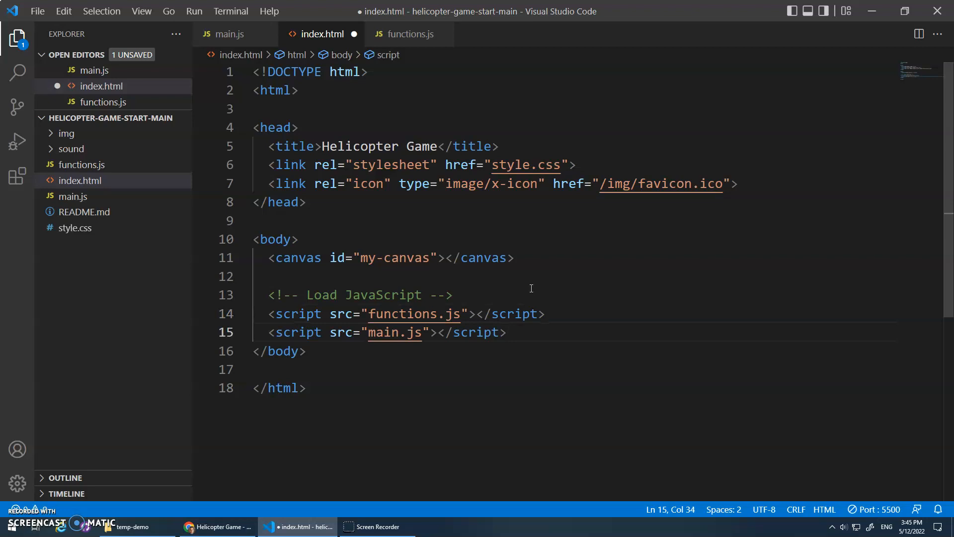
pyautogui.press('ctrl+s')
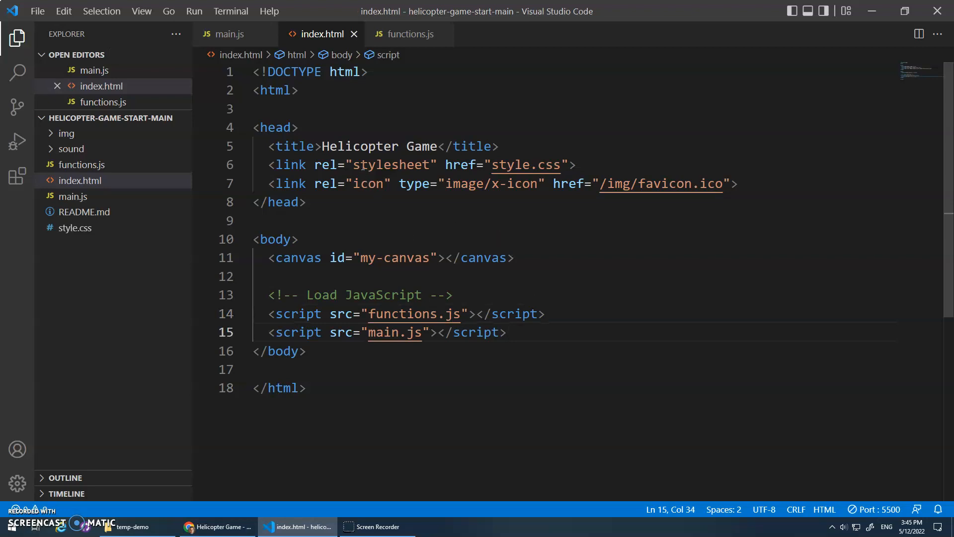
# Step: Review functions.js, then in main.js select the drawGameOver() call inside draw without changes
pyautogui.click(408, 34)
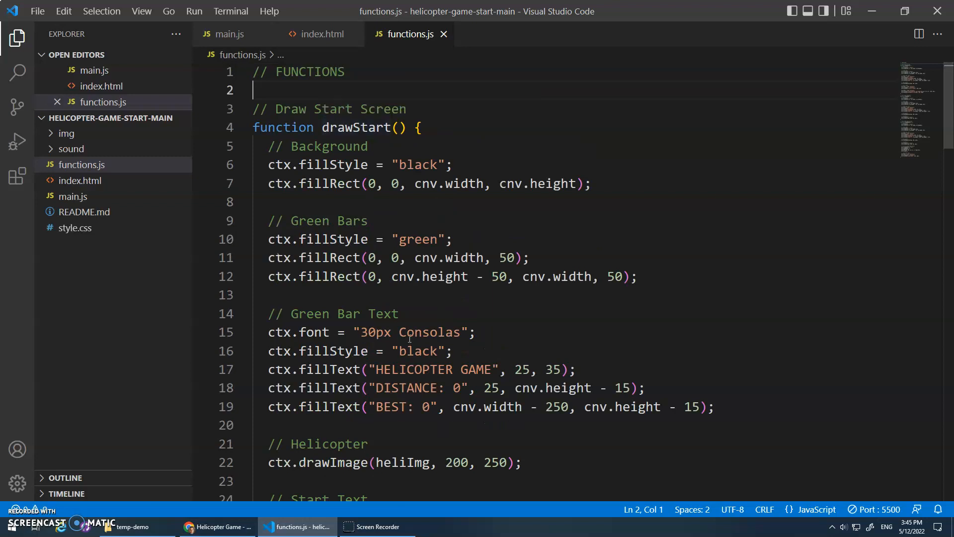
pyautogui.click(230, 34)
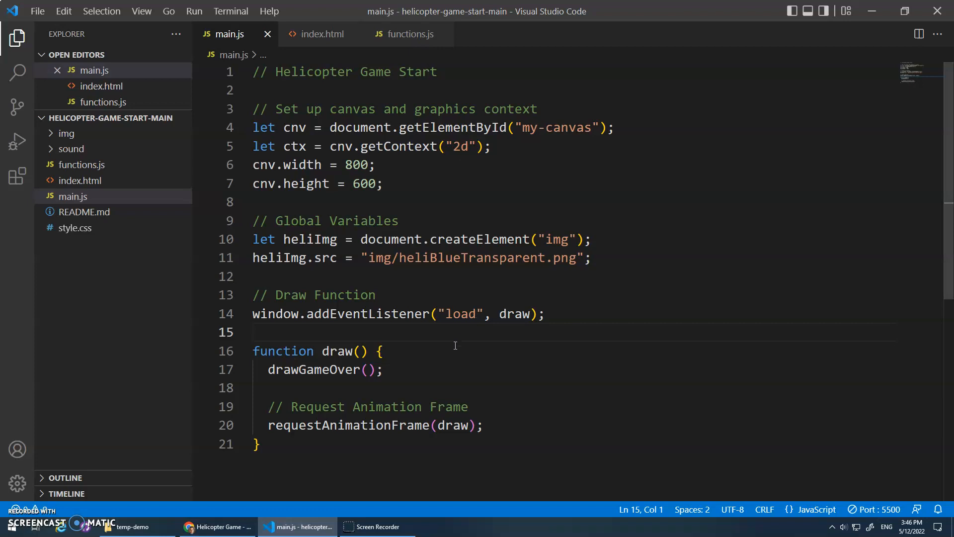
pyautogui.doubleClick(272, 370)
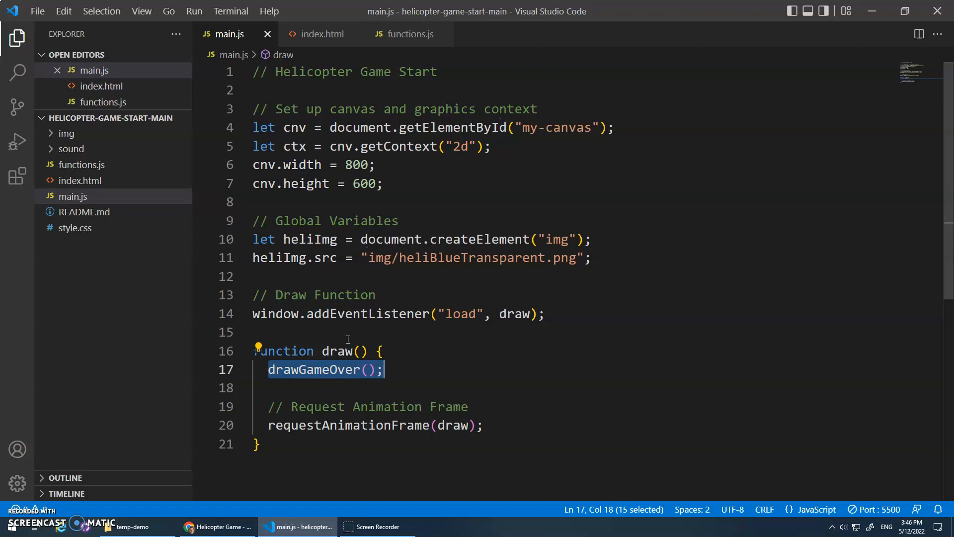
pyautogui.moveTo(313, 370)
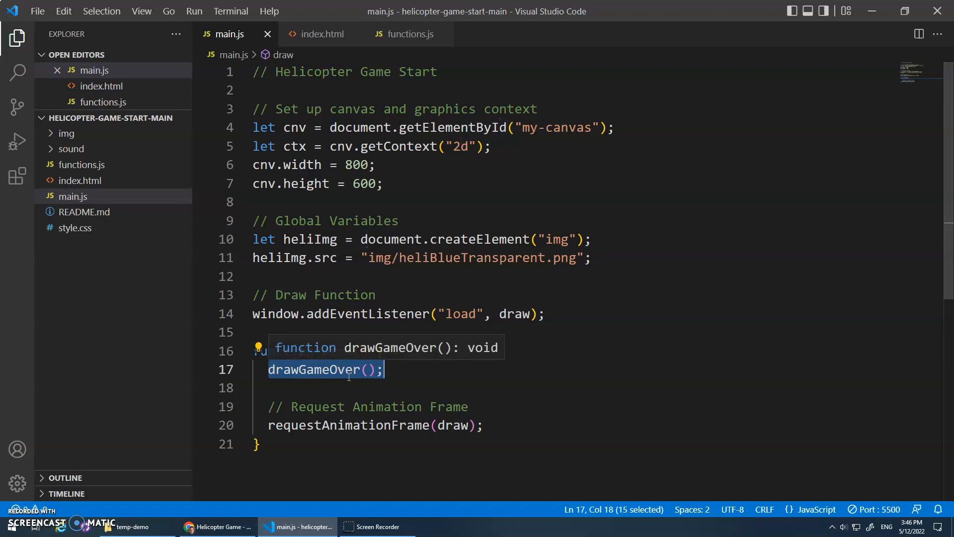